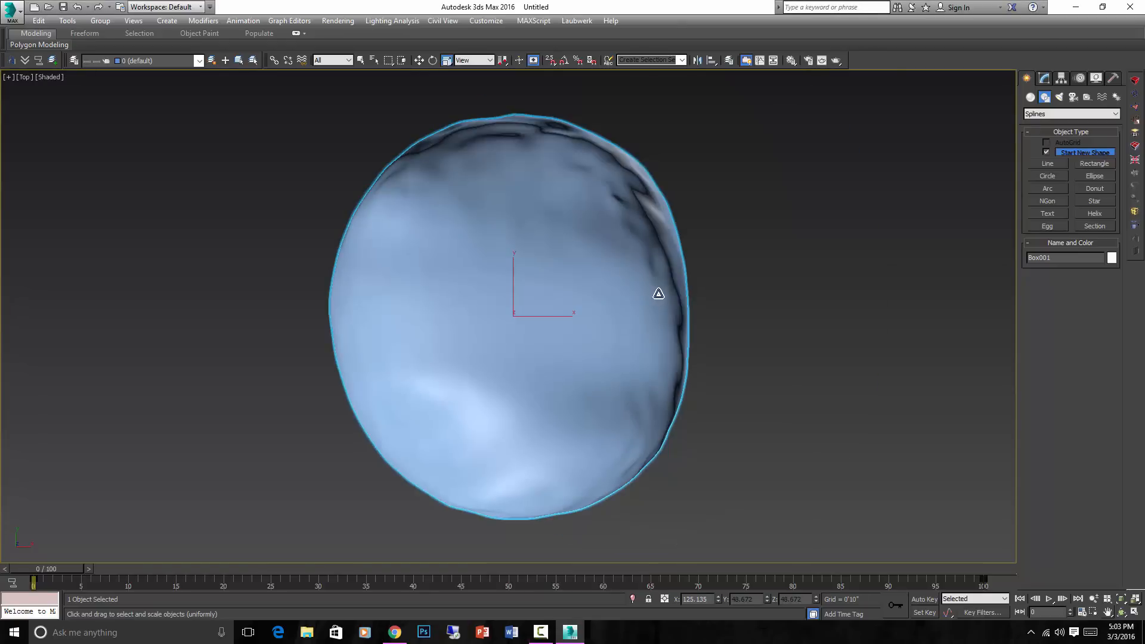
Convert the boulder to an editable poly and duplicate it as an independent copy
{"action": "left_click_drag", "start_coordinate": [565, 279], "coordinate": [824, 345]}
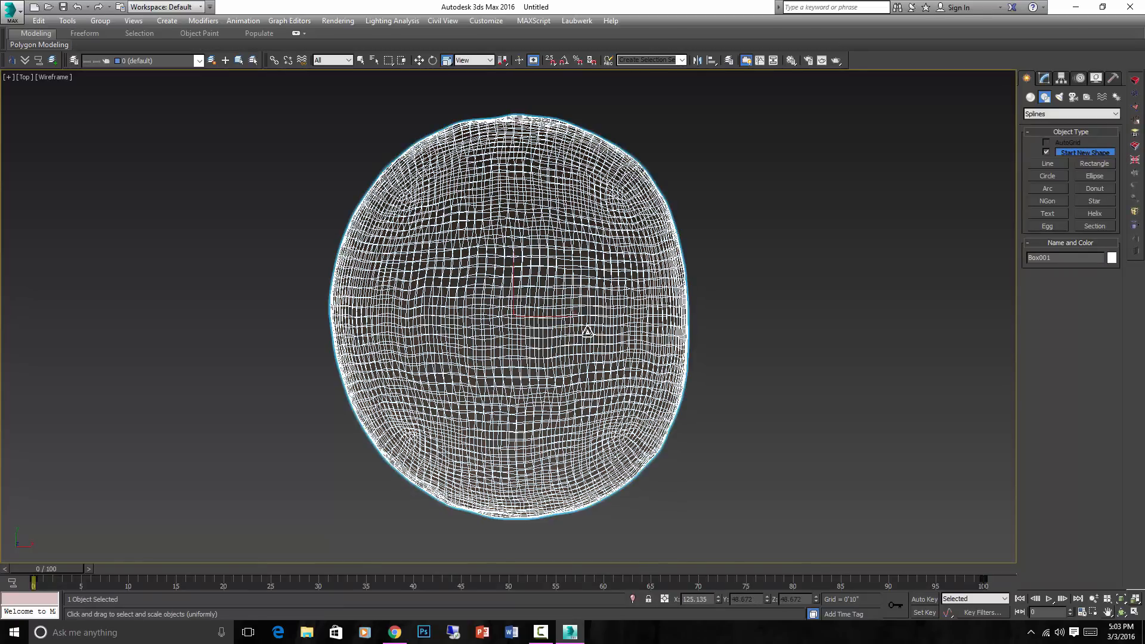
{"action": "left_click_drag", "start_coordinate": [588, 330], "coordinate": [753, 358]}
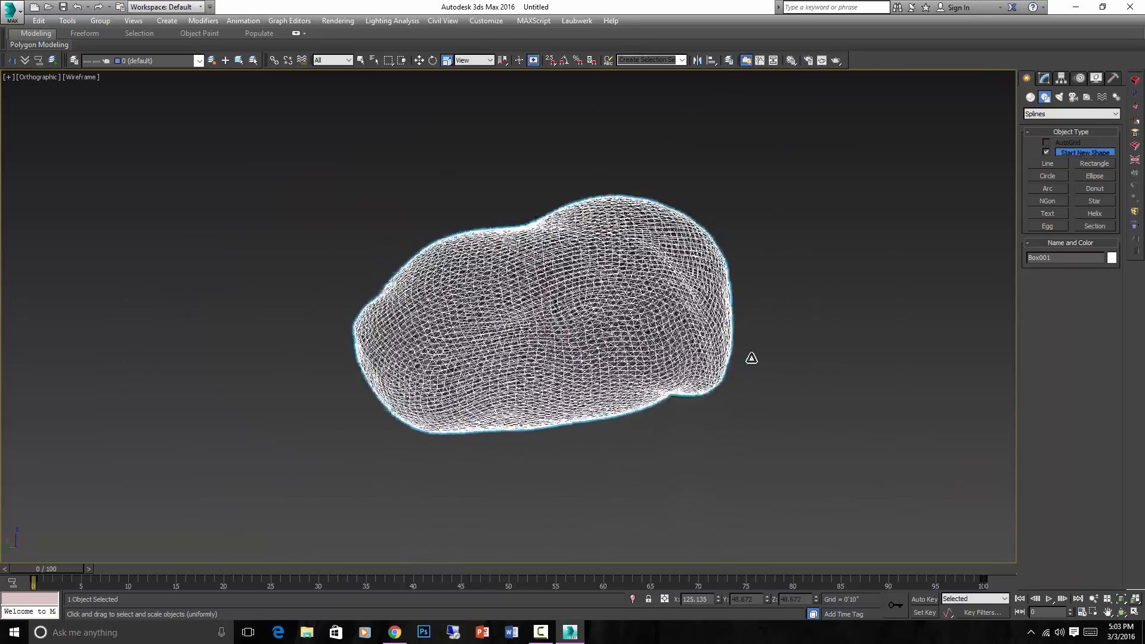
{"action": "left_click_drag", "start_coordinate": [751, 358], "coordinate": [762, 367]}
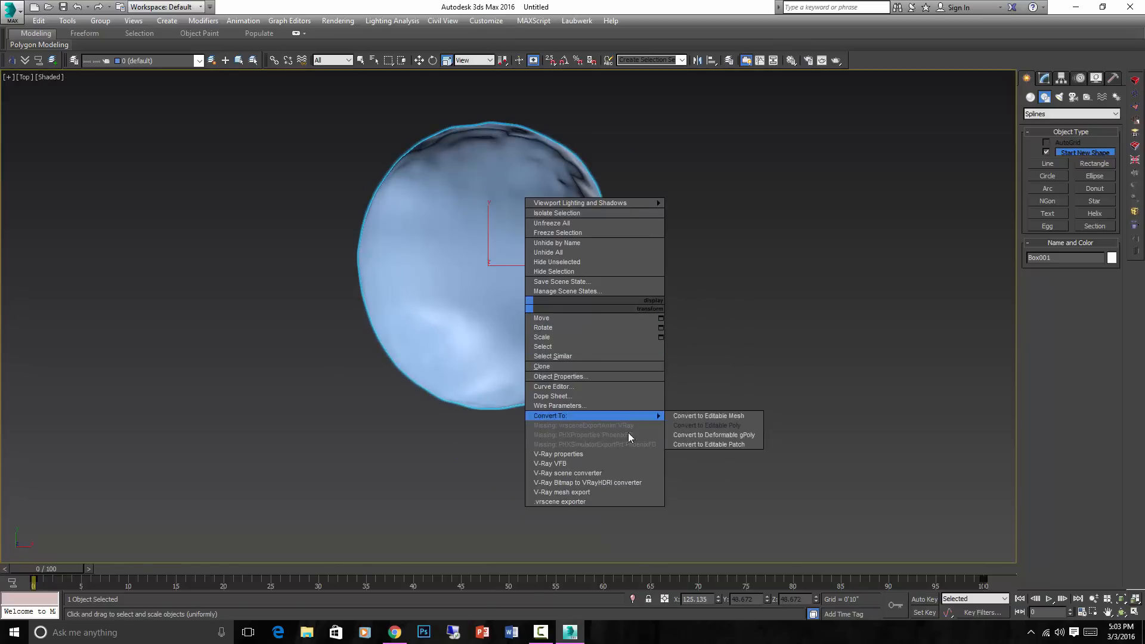
{"action": "left_click", "coordinate": [706, 425]}
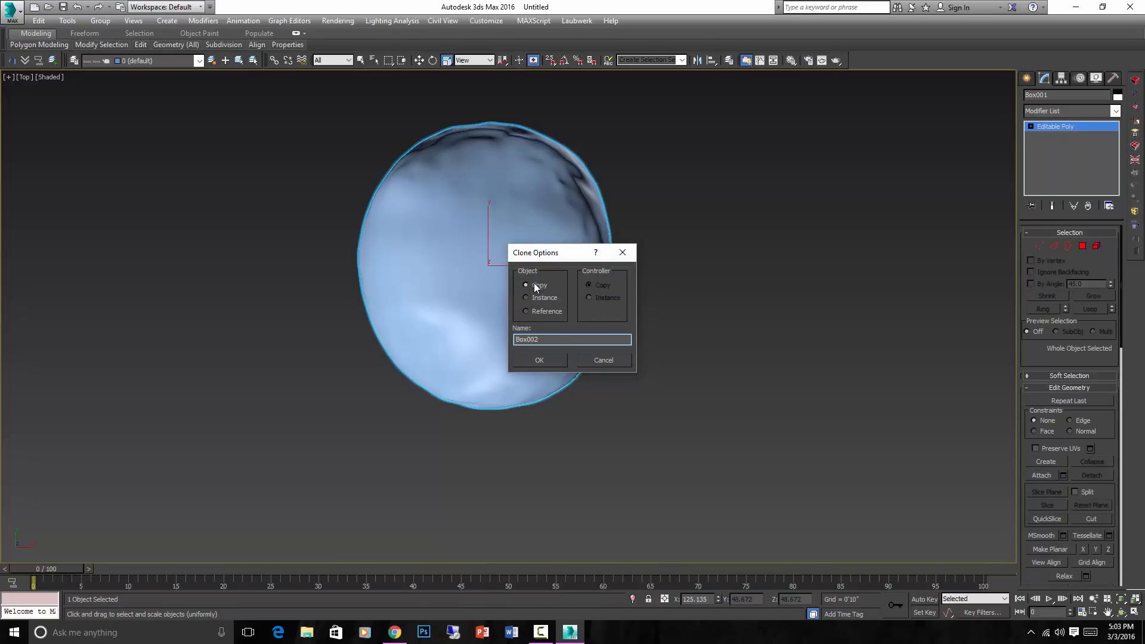
{"action": "left_click", "coordinate": [540, 361]}
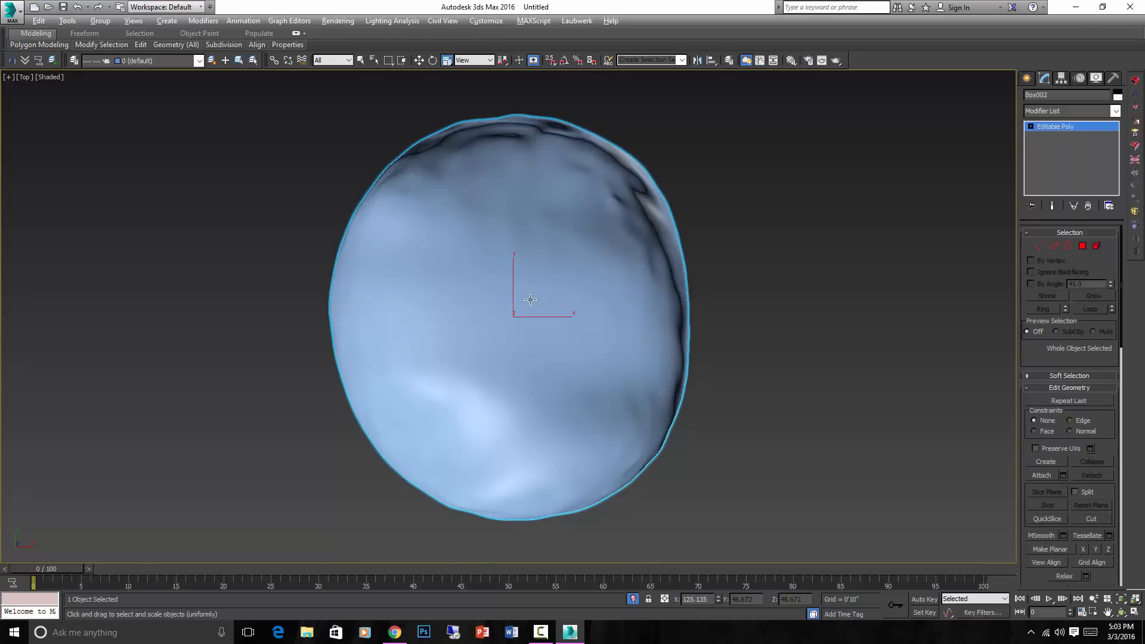
{"action": "mouse_move", "coordinate": [518, 425]}
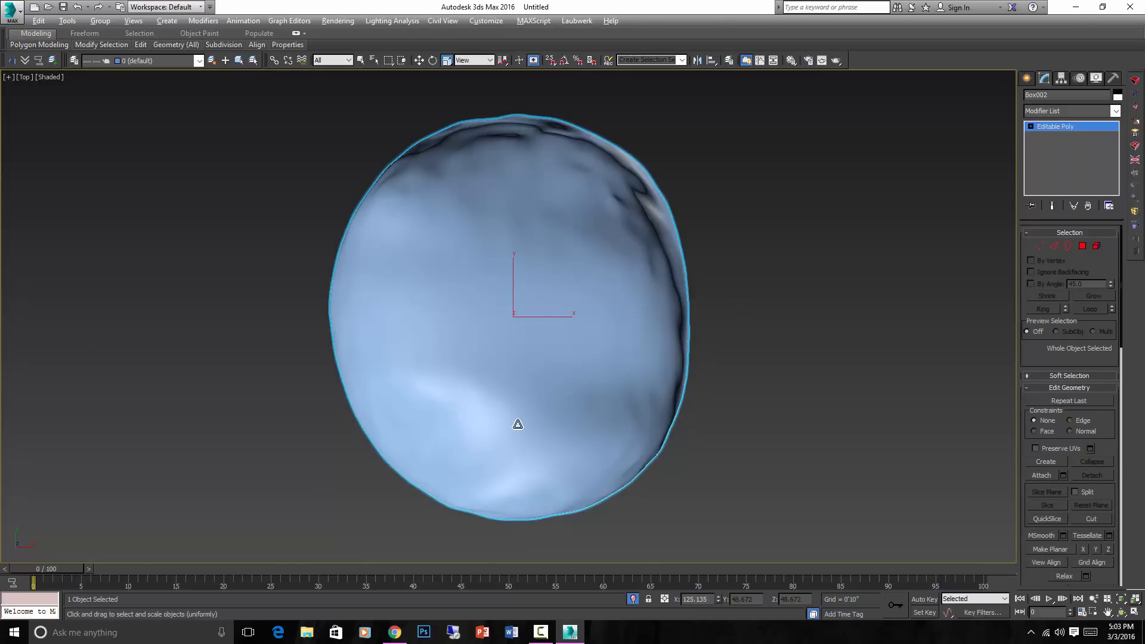
Isolate the copy and enter Polygon sub-object mode with Ignore Backfacing on
{"action": "key", "text": "alt+q"}
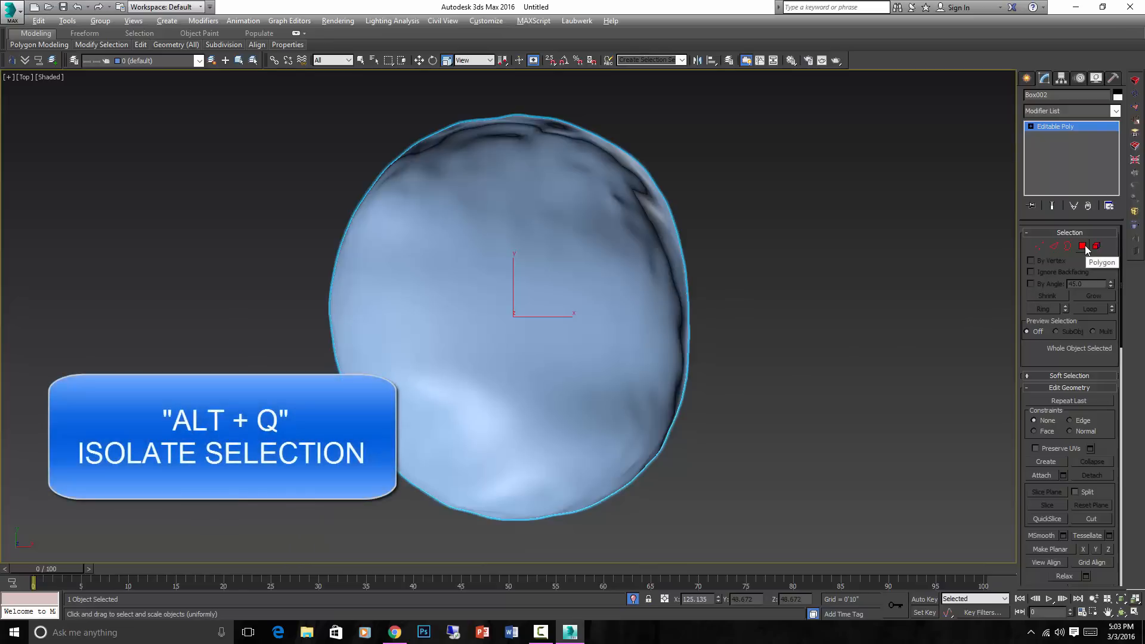
{"action": "left_click", "coordinate": [1083, 245]}
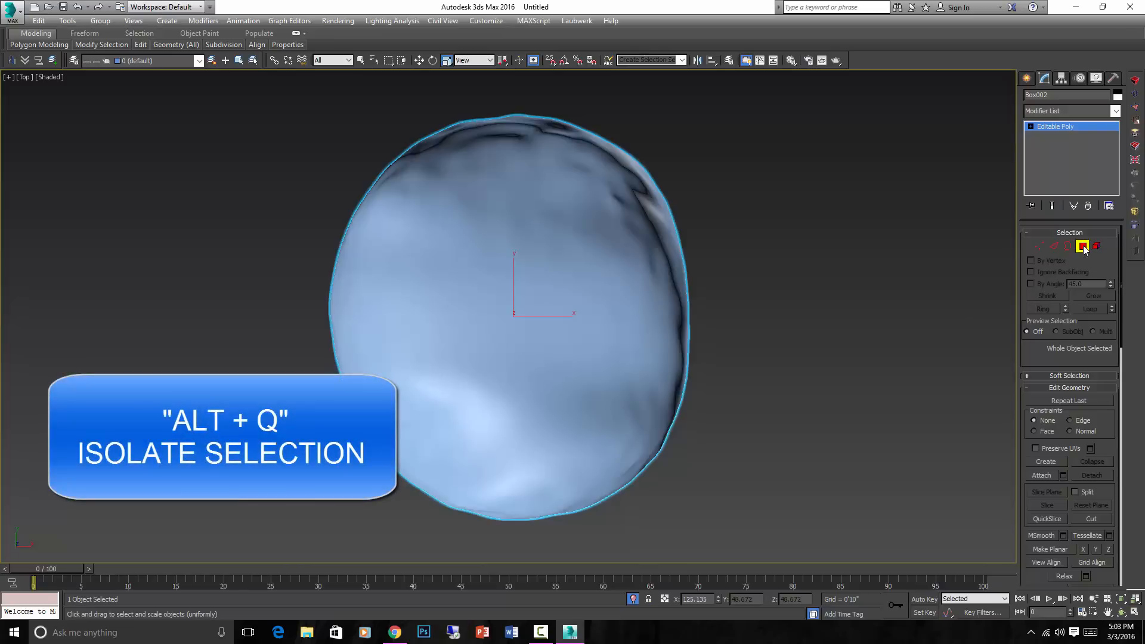
{"action": "left_click", "coordinate": [1084, 246]}
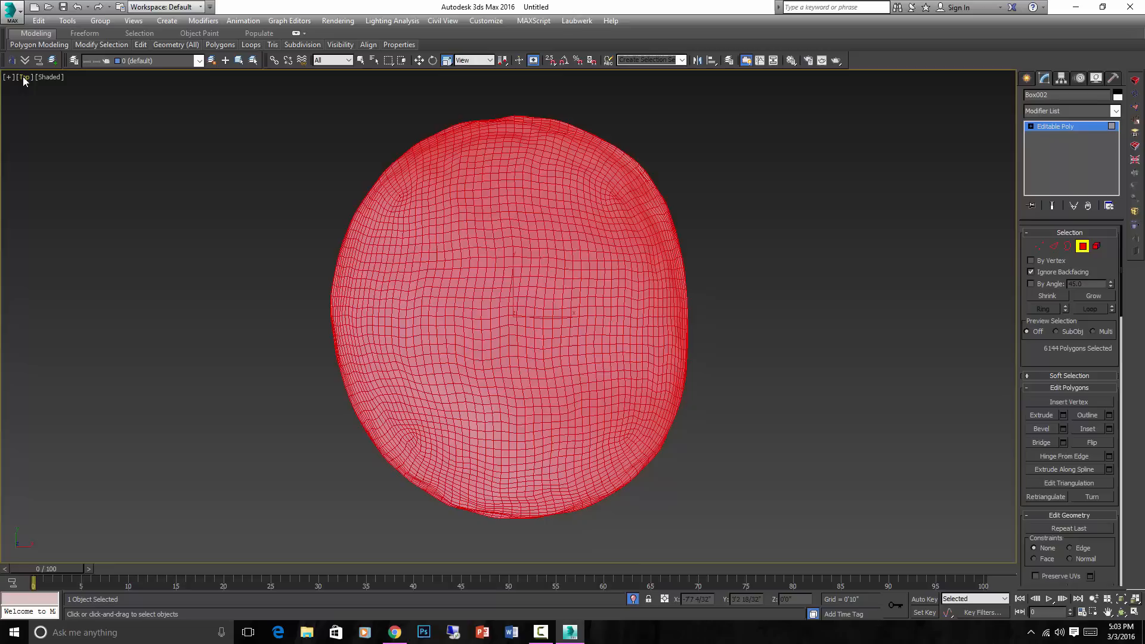
From the Front view, marquee-select the copy's upper polygons so the underside can be removed
{"action": "left_click", "coordinate": [25, 76]}
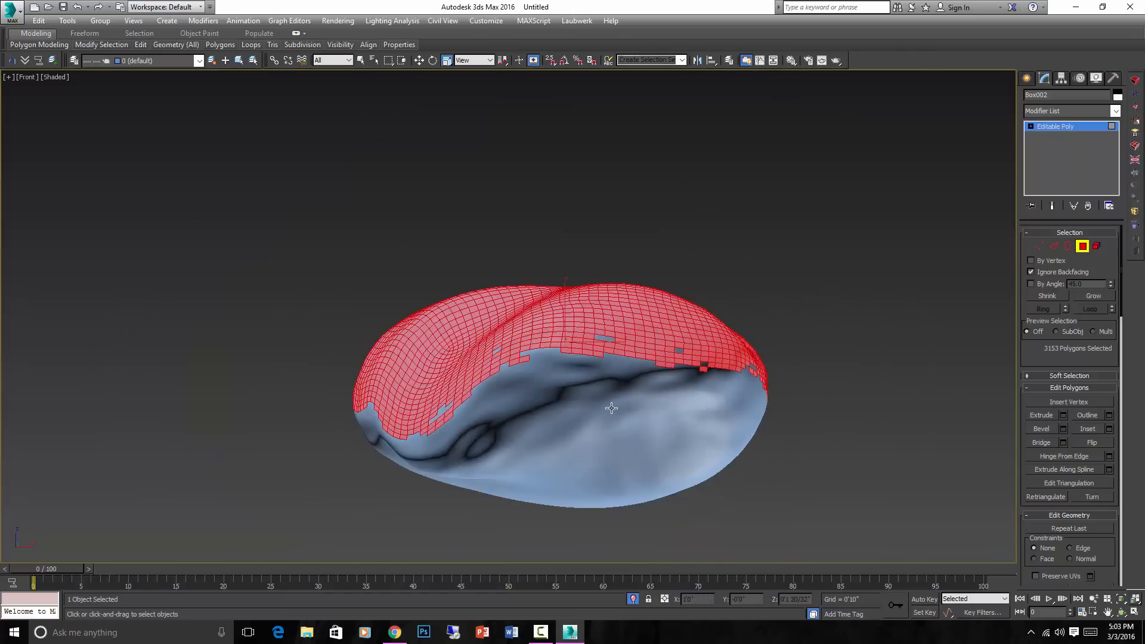
{"action": "left_click_drag", "start_coordinate": [610, 408], "coordinate": [808, 400]}
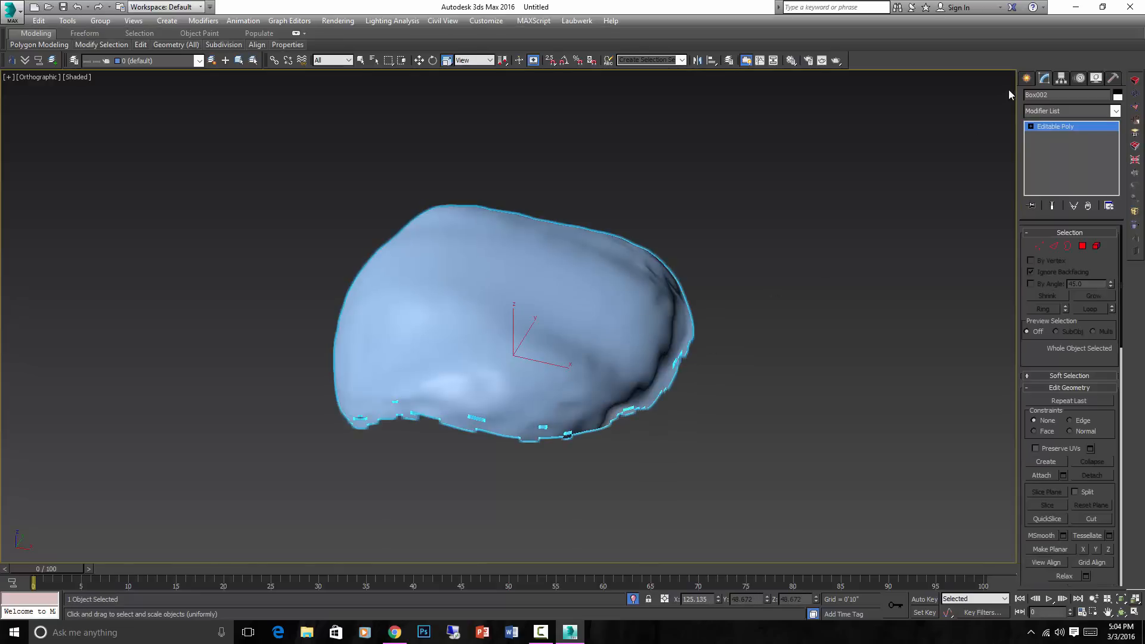
Create a BlobMesh compound object in the viewport
{"action": "left_click", "coordinate": [1029, 79]}
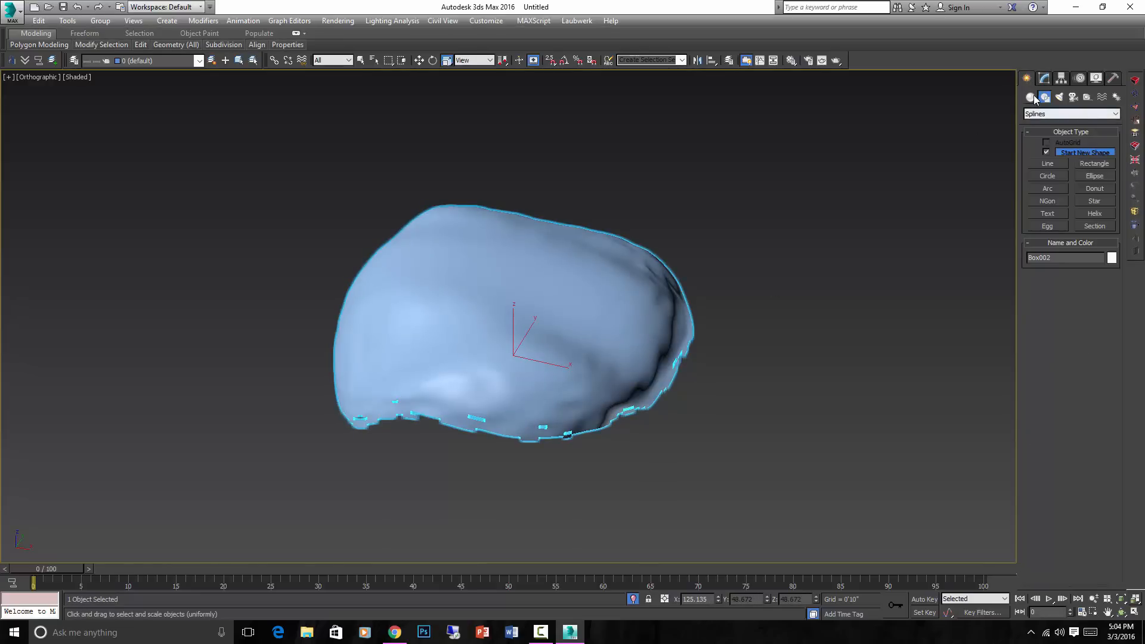
{"action": "left_click", "coordinate": [1072, 113]}
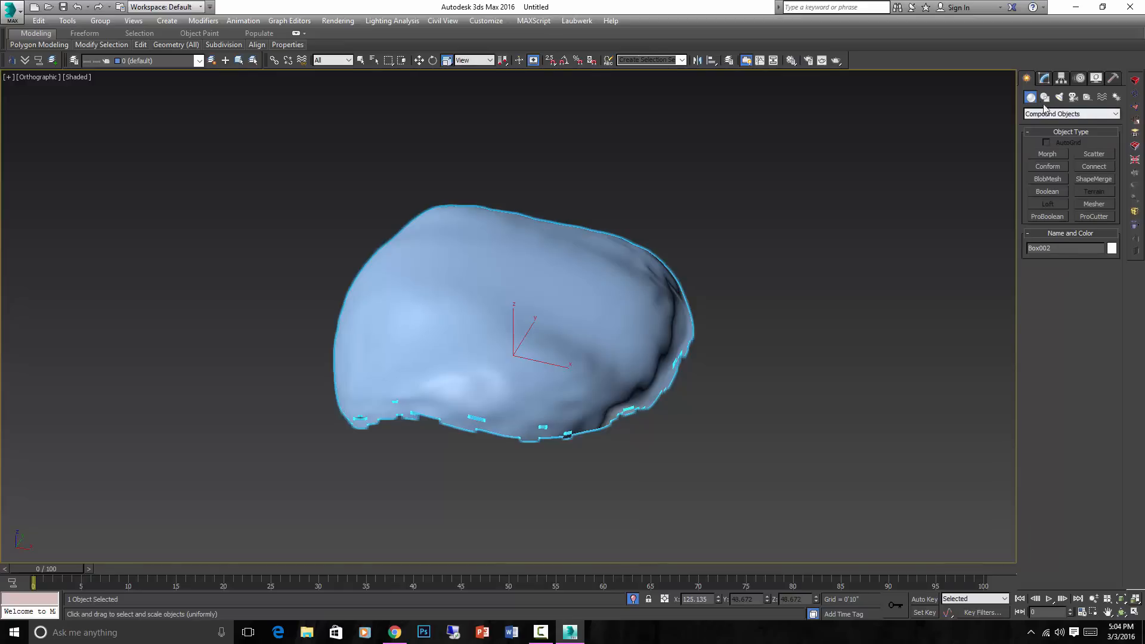
{"action": "left_click", "coordinate": [1071, 113]}
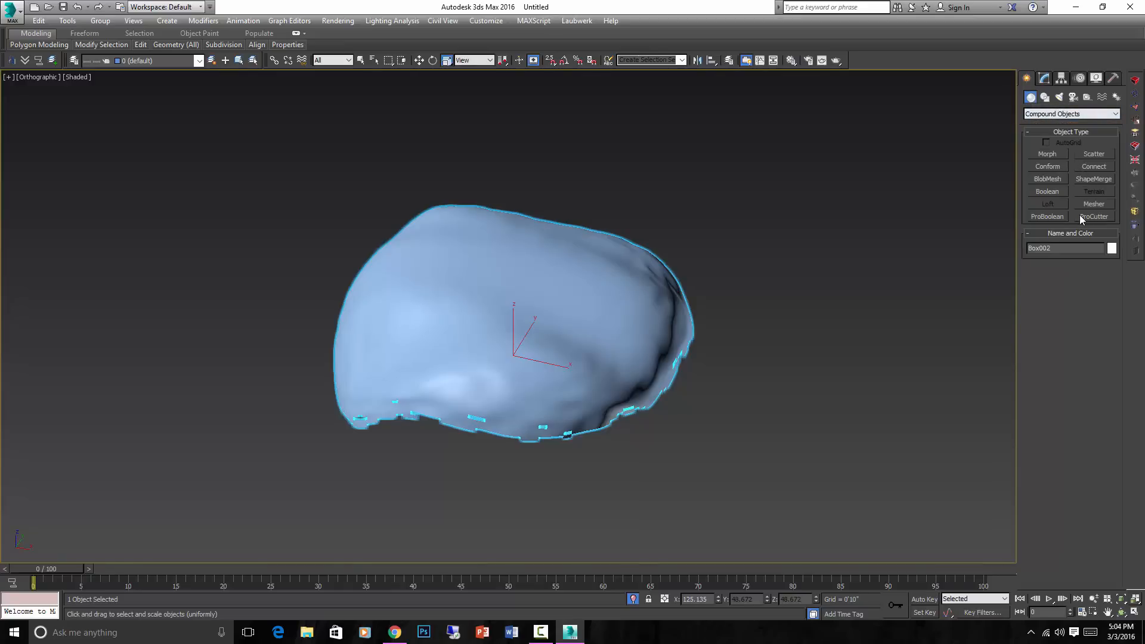
{"action": "left_click", "coordinate": [1047, 179]}
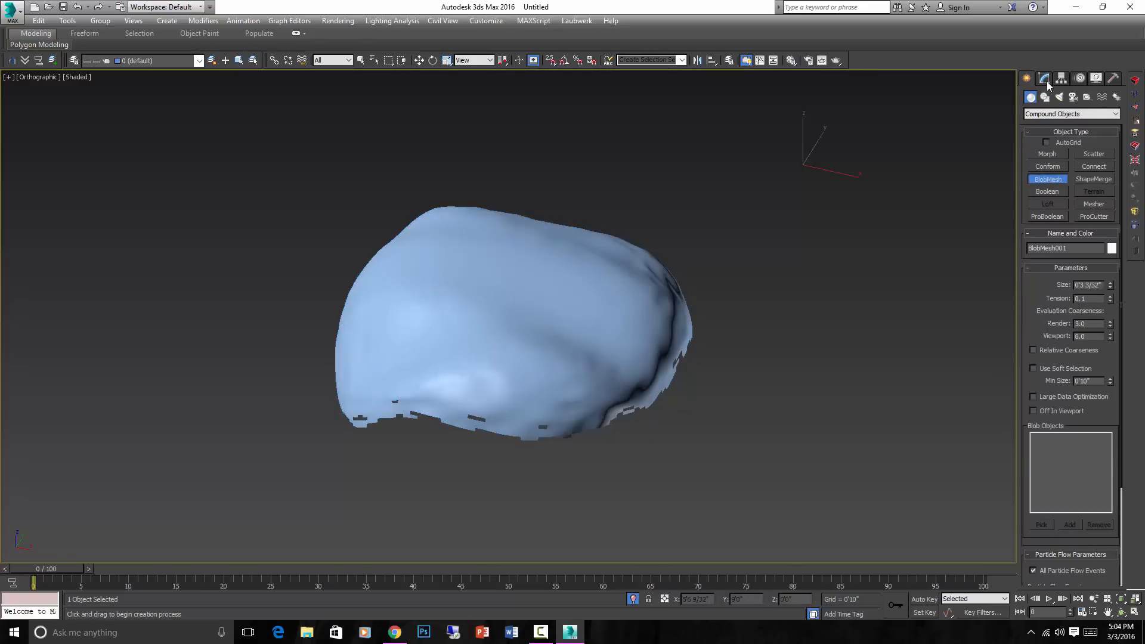
Pick Box002 as the blob source and raise the blob Size into a lumpy slab
{"action": "left_click", "coordinate": [1044, 78]}
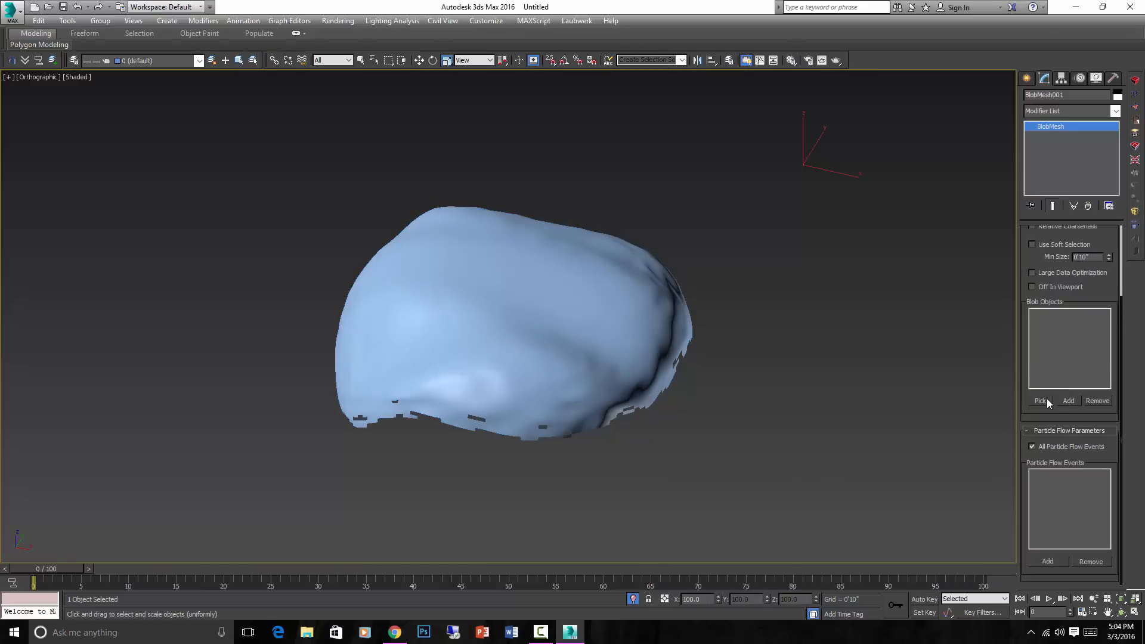
{"action": "left_click", "coordinate": [1039, 401]}
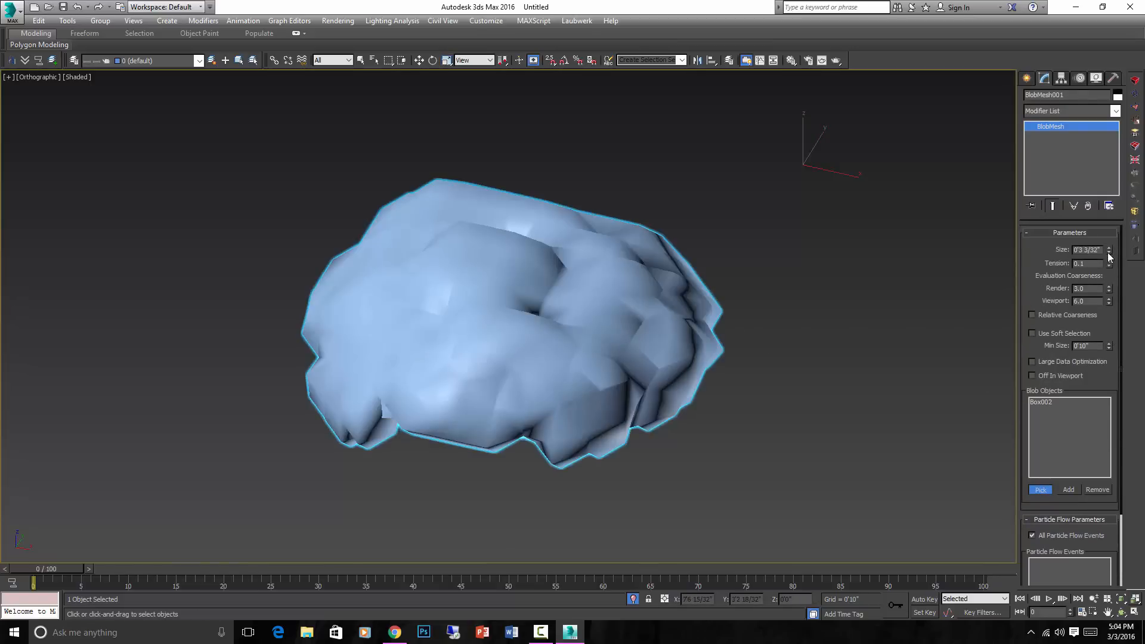
{"action": "left_click_drag", "start_coordinate": [1110, 249], "coordinate": [1110, 263]}
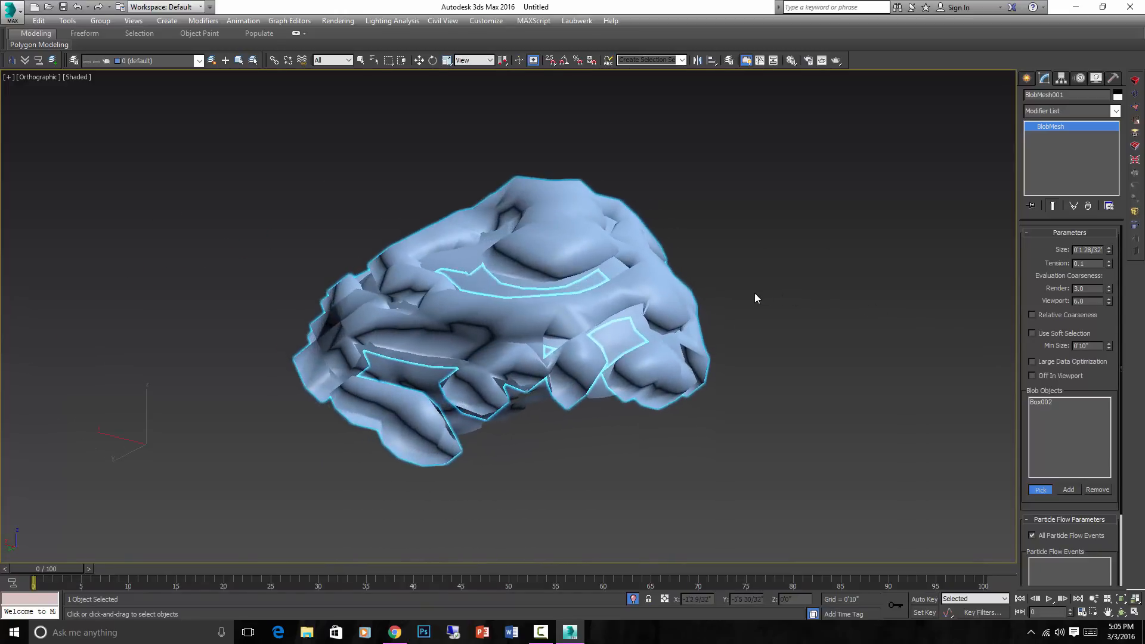
Convert the blob slab to editable poly and add a TurboSmooth modifier
{"action": "right_click", "coordinate": [511, 307]}
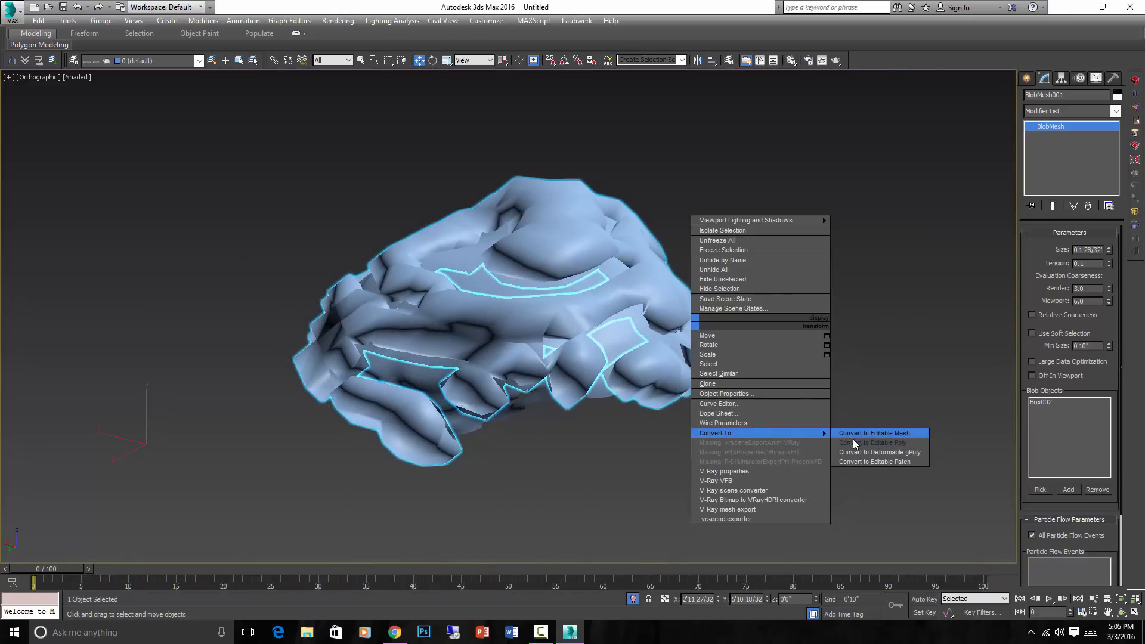
{"action": "left_click", "coordinate": [870, 443]}
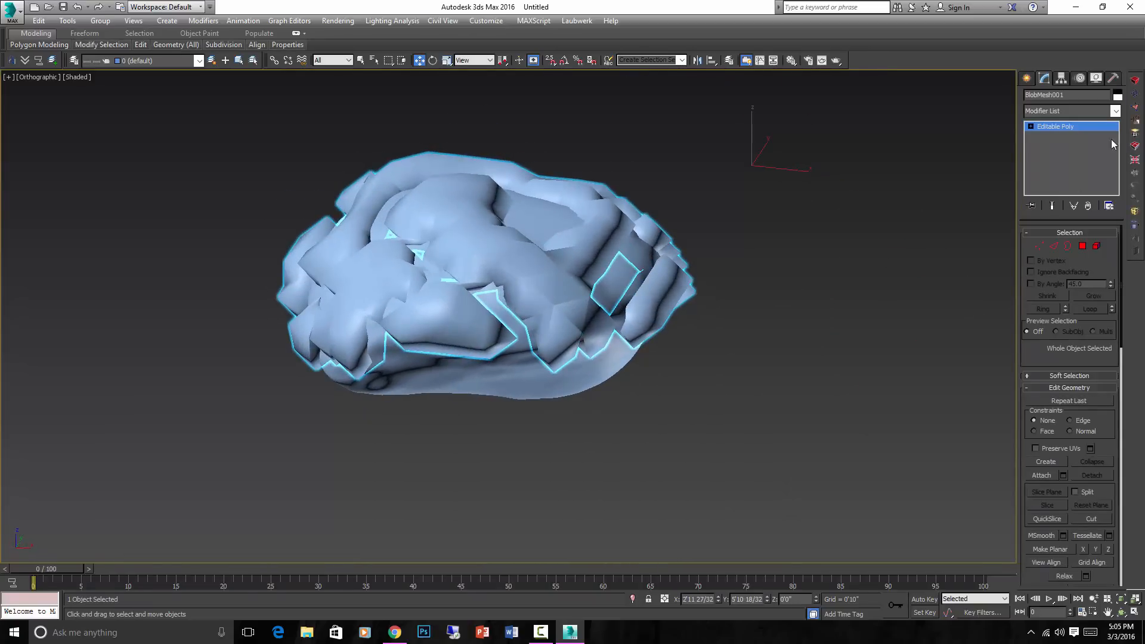
{"action": "left_click", "coordinate": [1070, 110]}
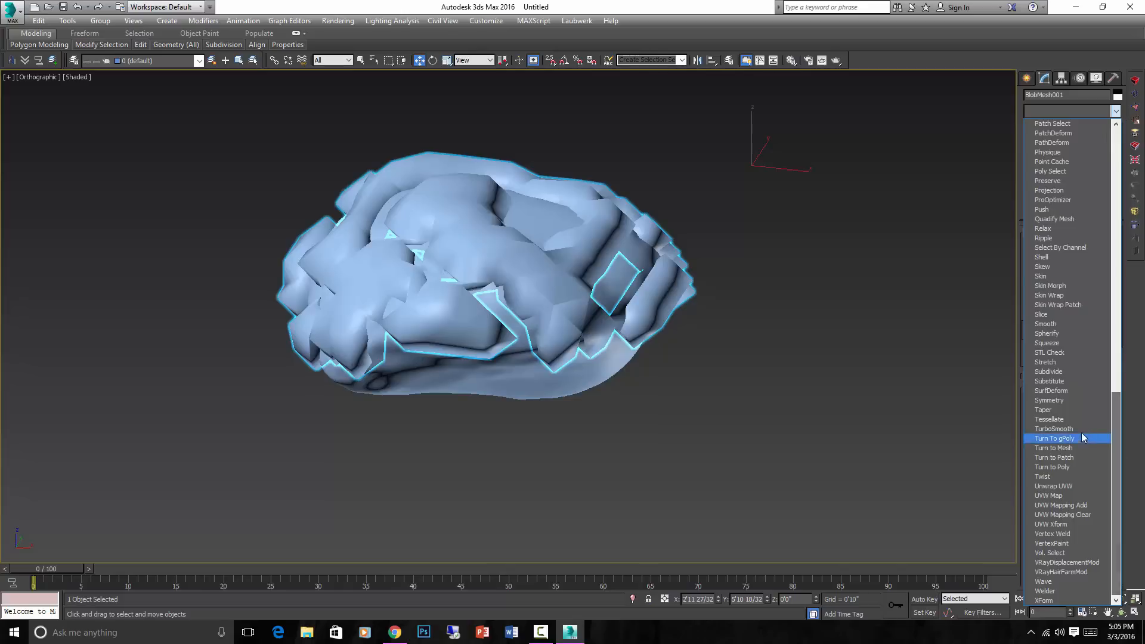
{"action": "left_click", "coordinate": [1054, 429]}
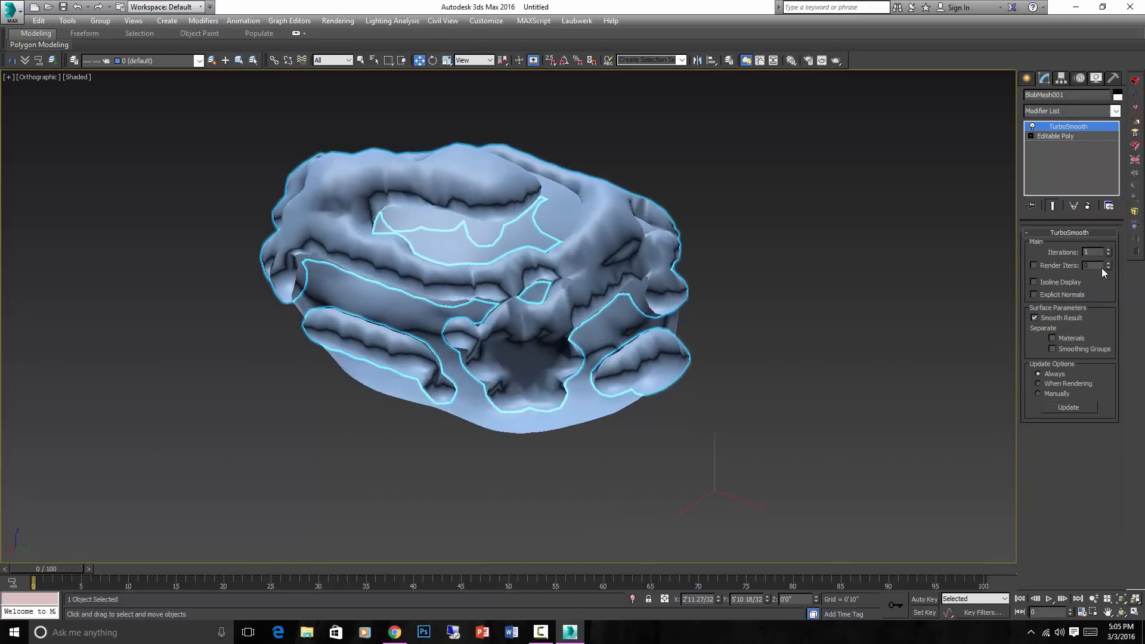
{"action": "left_click", "coordinate": [1108, 250]}
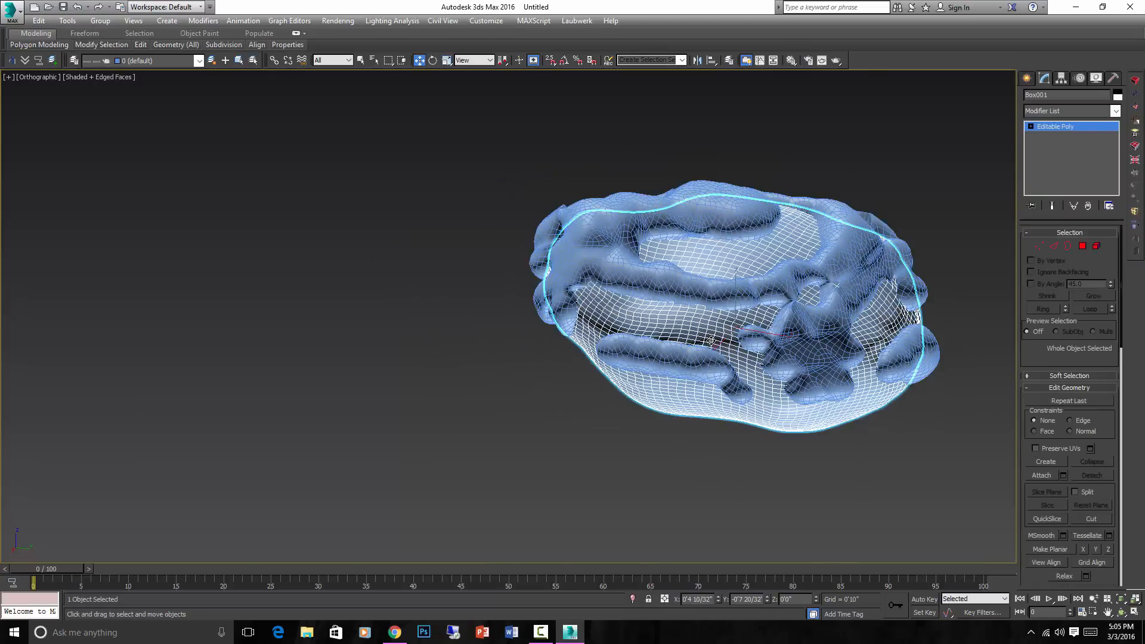
Zoom out the Right viewport until the whole smoothed snow boulder is in view
{"action": "left_click", "coordinate": [790, 60]}
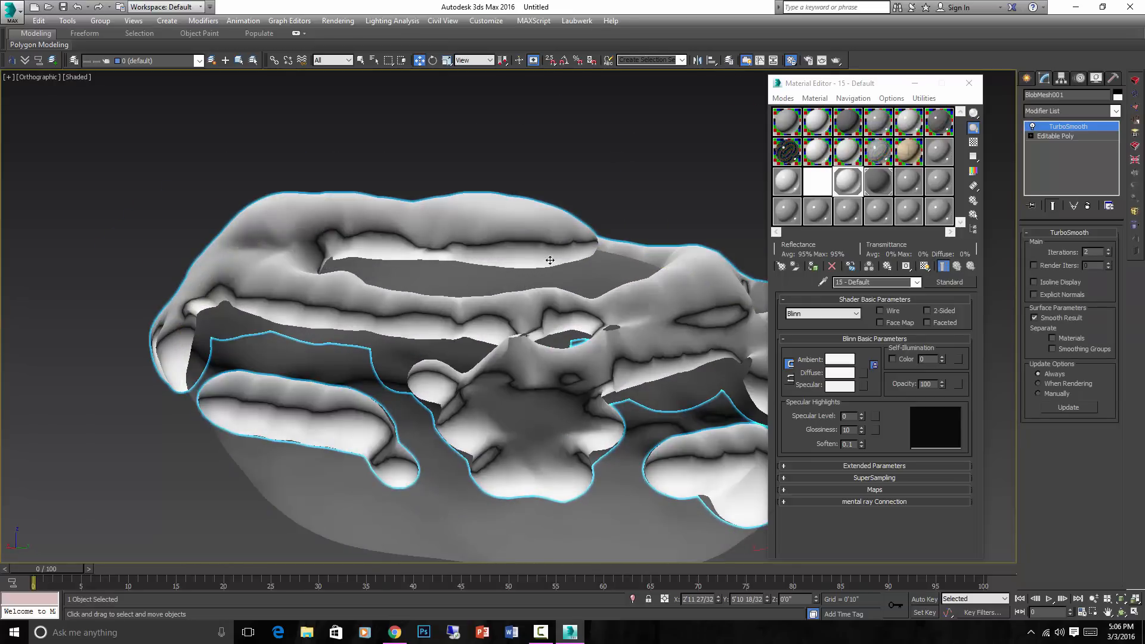
{"action": "left_click_drag", "start_coordinate": [550, 261], "coordinate": [605, 305]}
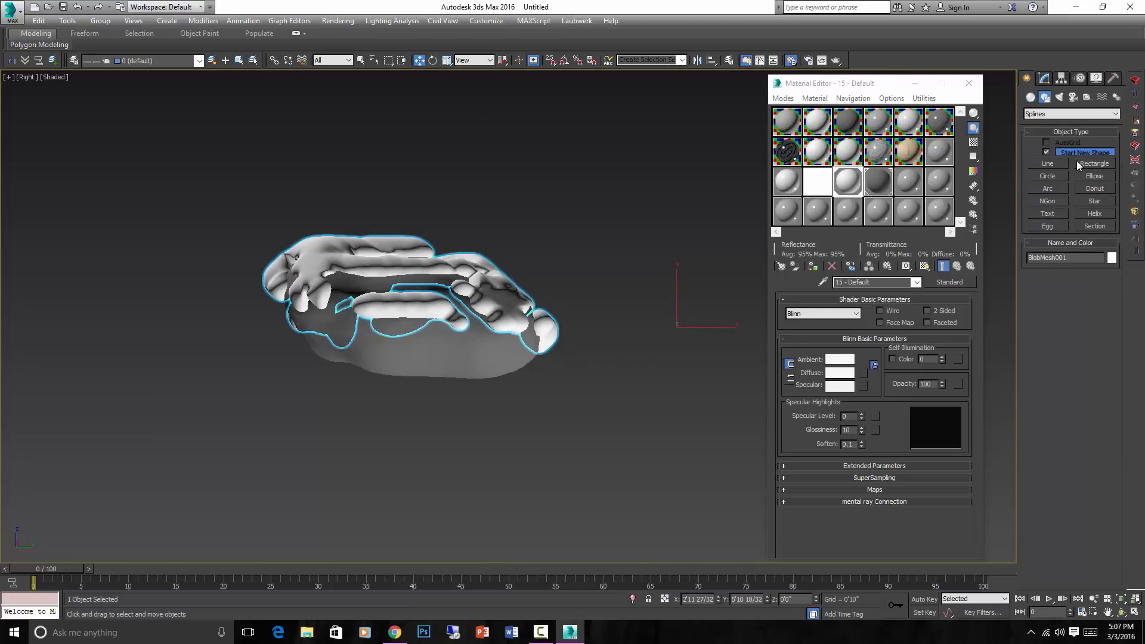
Add a long Standard Primitives box as editable poly and Connect its edges into segments
{"action": "left_click", "coordinate": [1072, 114]}
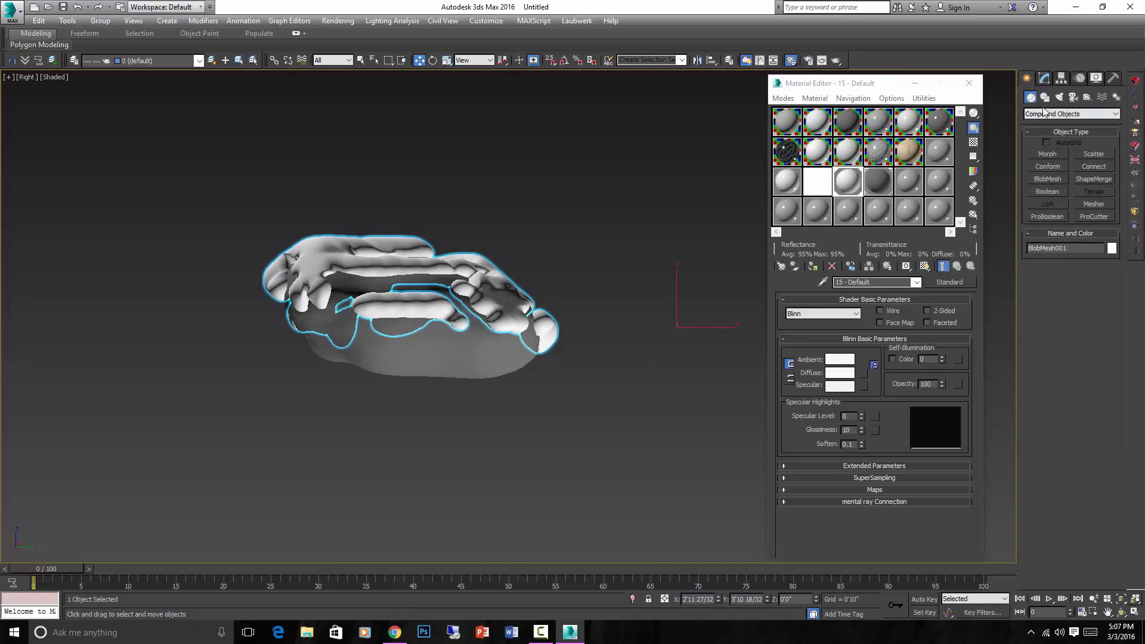
{"action": "left_click", "coordinate": [1071, 115]}
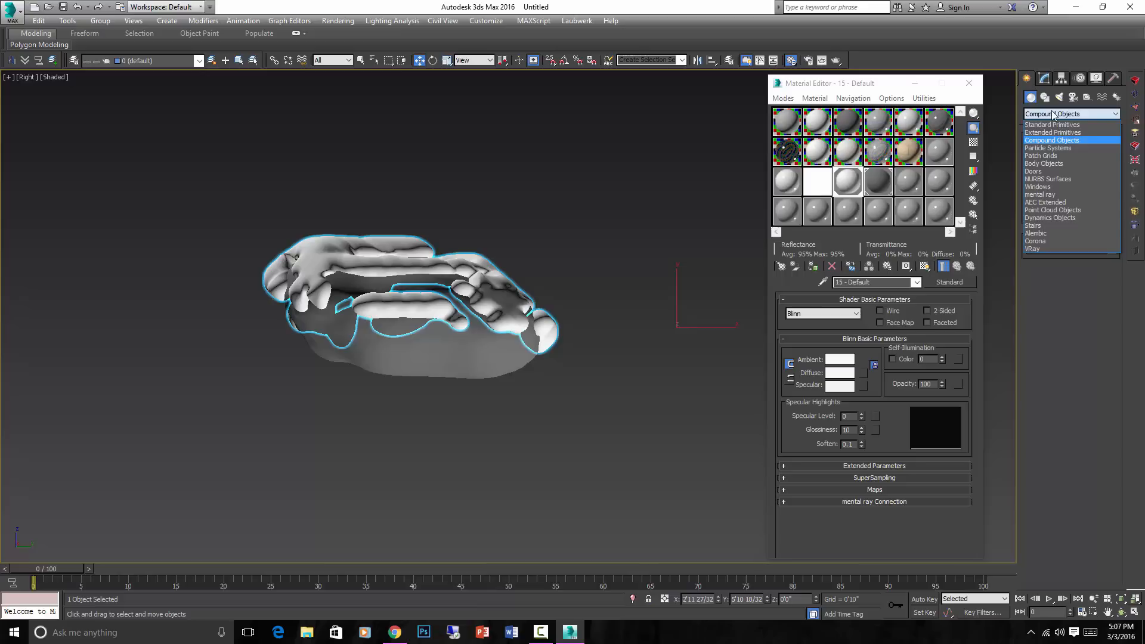
{"action": "left_click", "coordinate": [1052, 123]}
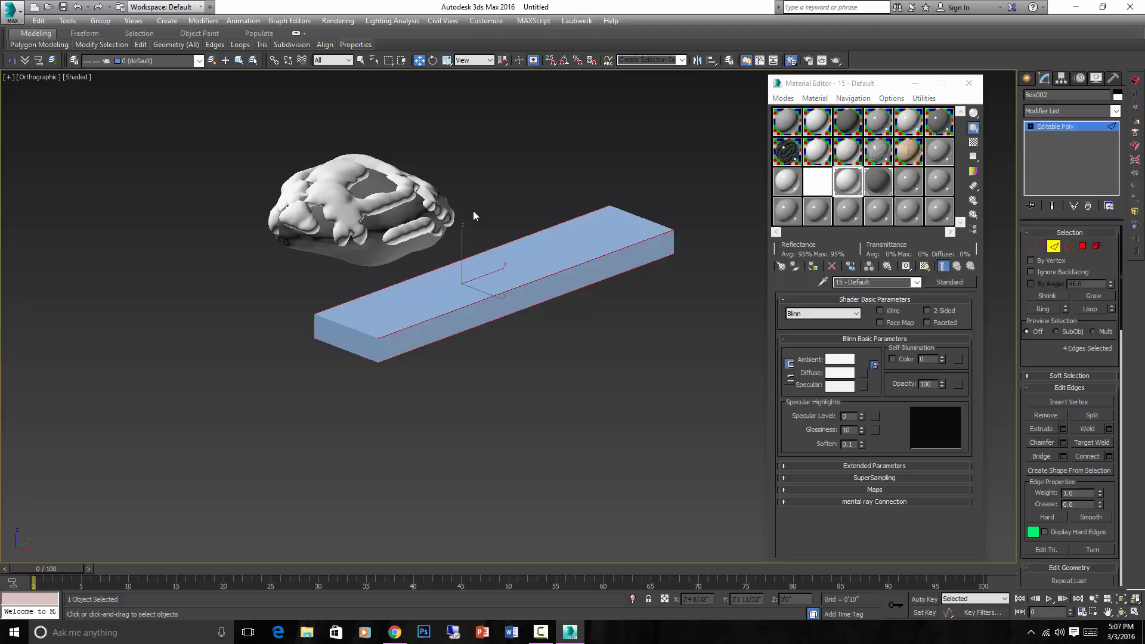
{"action": "left_click", "coordinate": [1087, 456]}
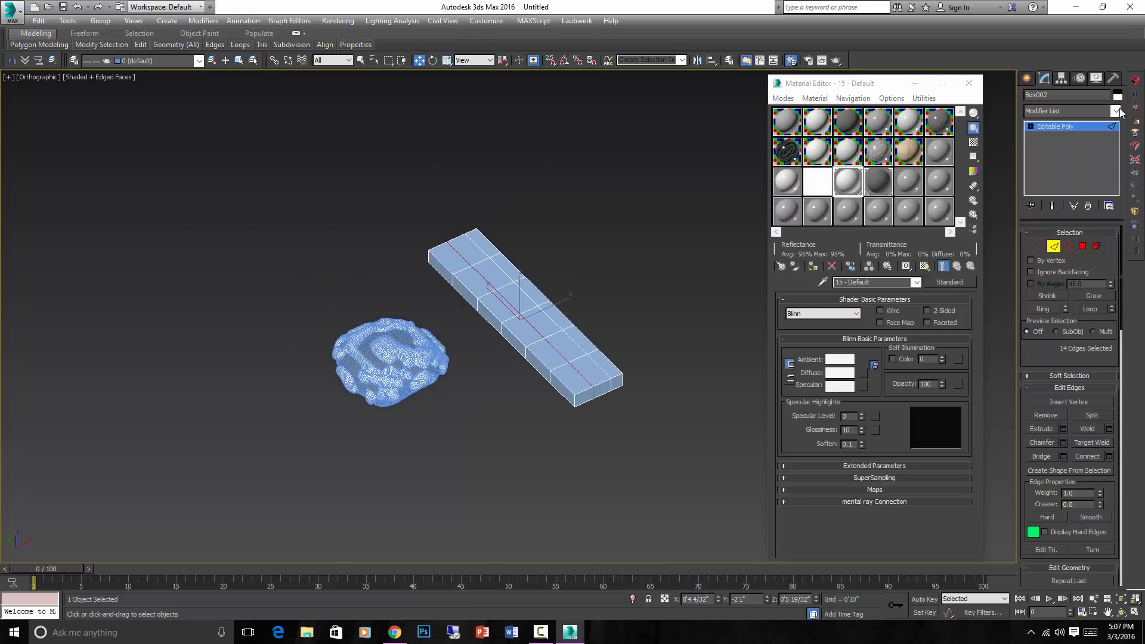
Add TurboSmooth to the box and settle its Iterations at 2
{"action": "left_click", "coordinate": [1117, 111]}
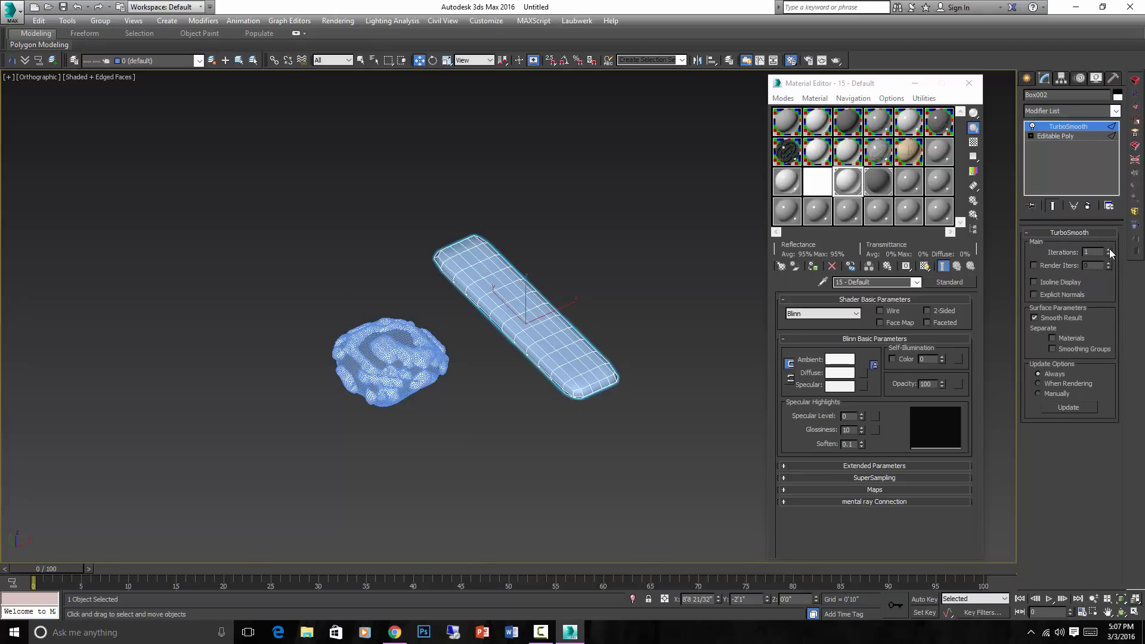
{"action": "left_click", "coordinate": [1108, 250]}
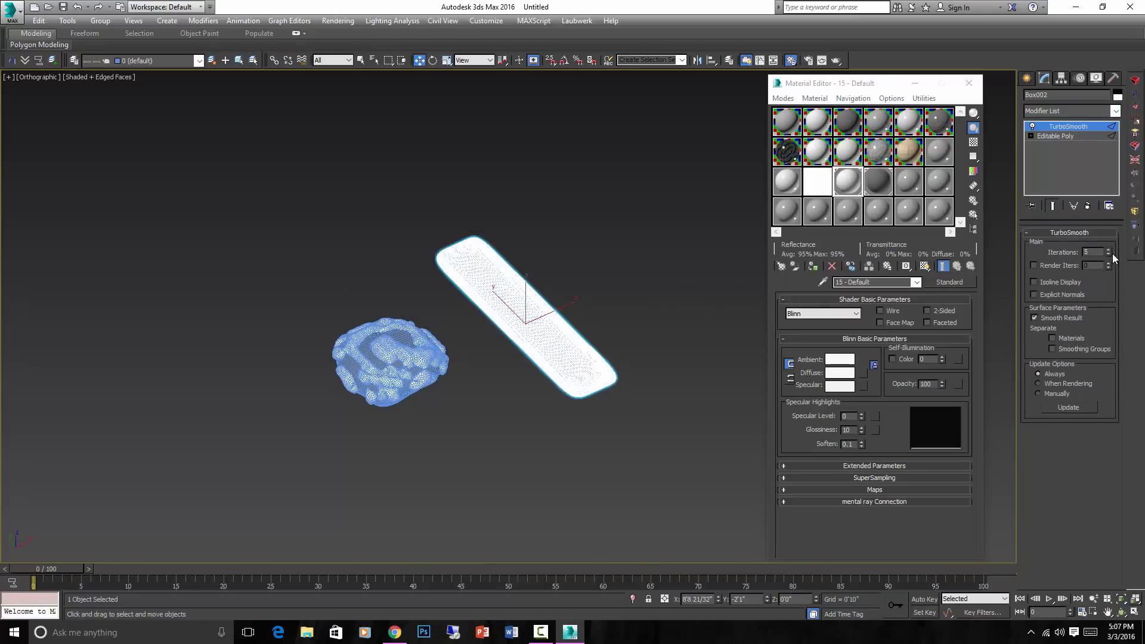
{"action": "left_click", "coordinate": [1109, 255]}
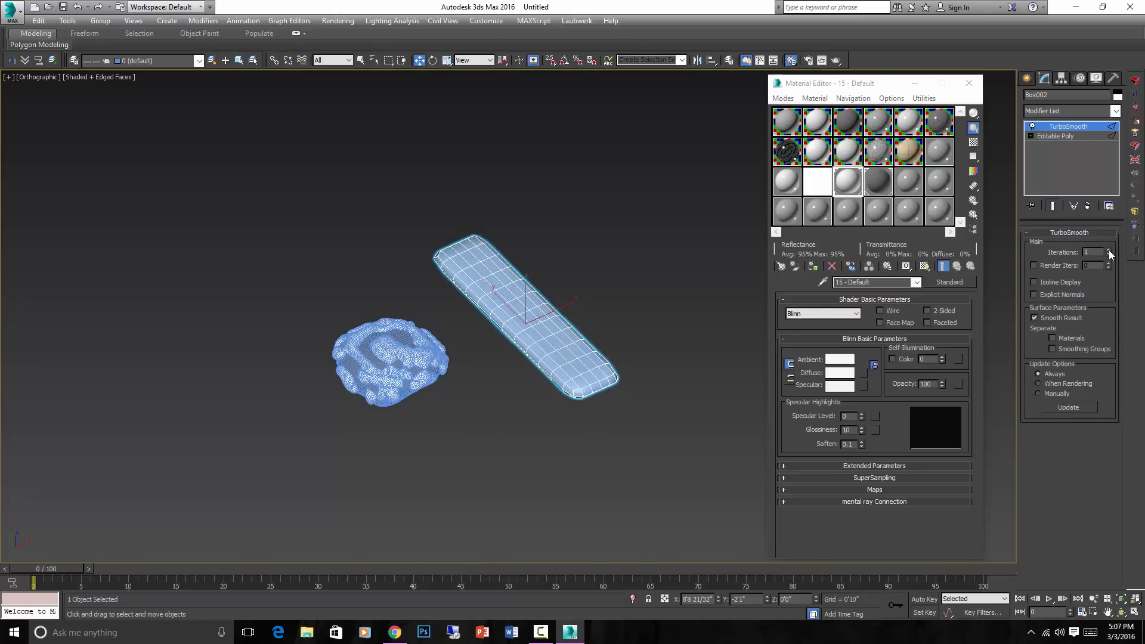
{"action": "left_click", "coordinate": [1108, 250]}
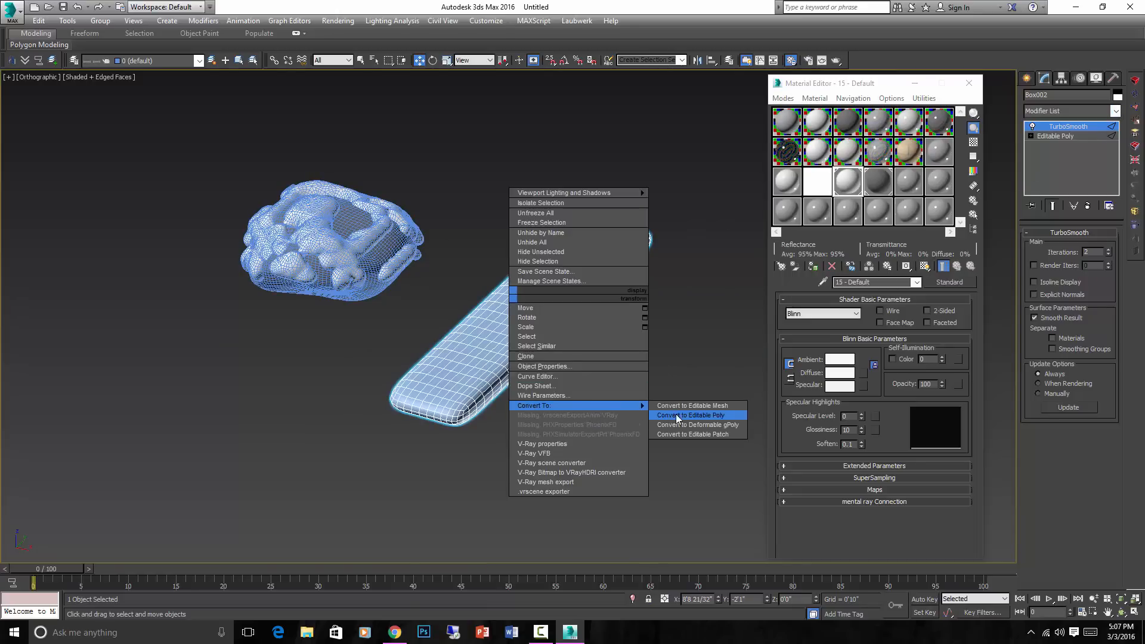
Collapse the smoothed plank to editable poly and roughen it with a Noise modifier
{"action": "left_click", "coordinate": [689, 415]}
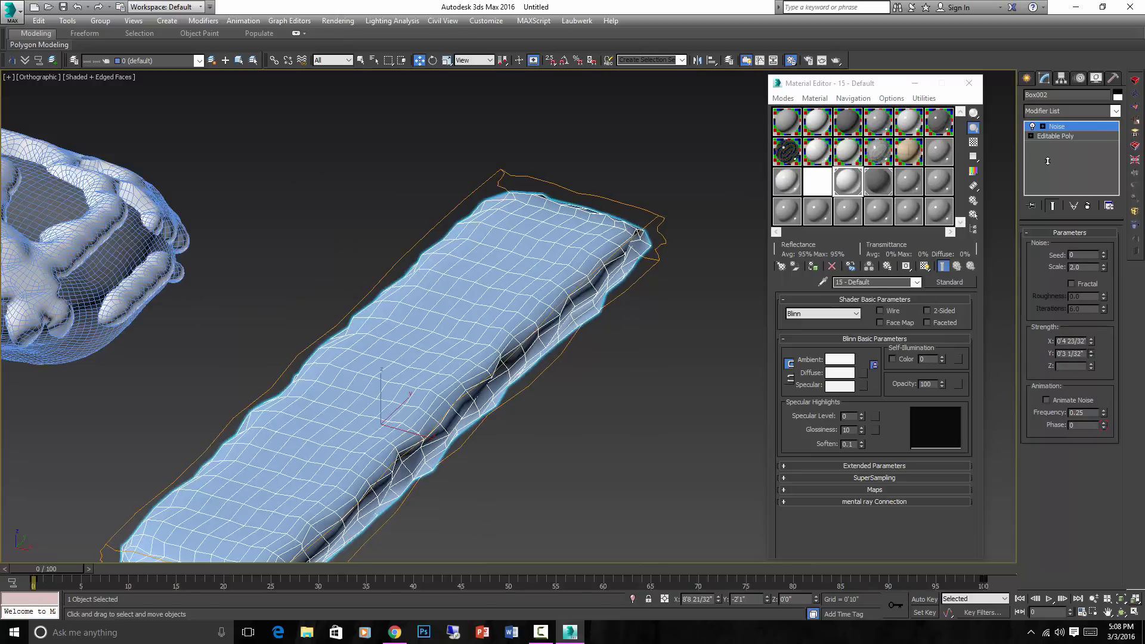
{"action": "left_click_drag", "start_coordinate": [1094, 356], "coordinate": [1094, 353]}
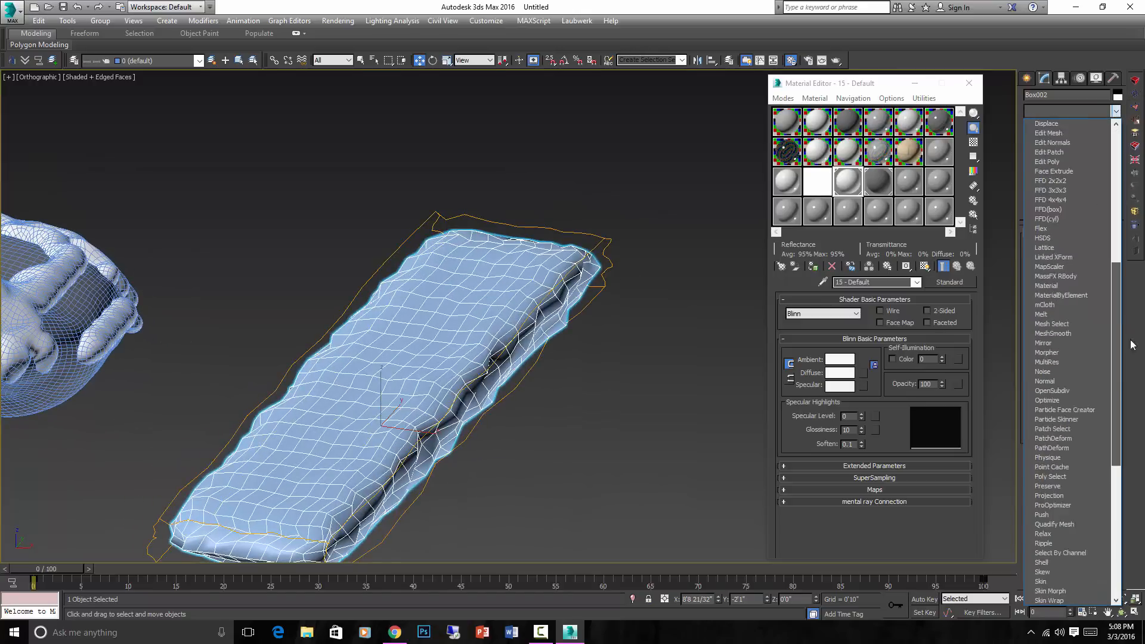
Add an FFD 4x4x4 lattice, then another TurboSmooth, to the noisy plank
{"action": "left_click", "coordinate": [1067, 126]}
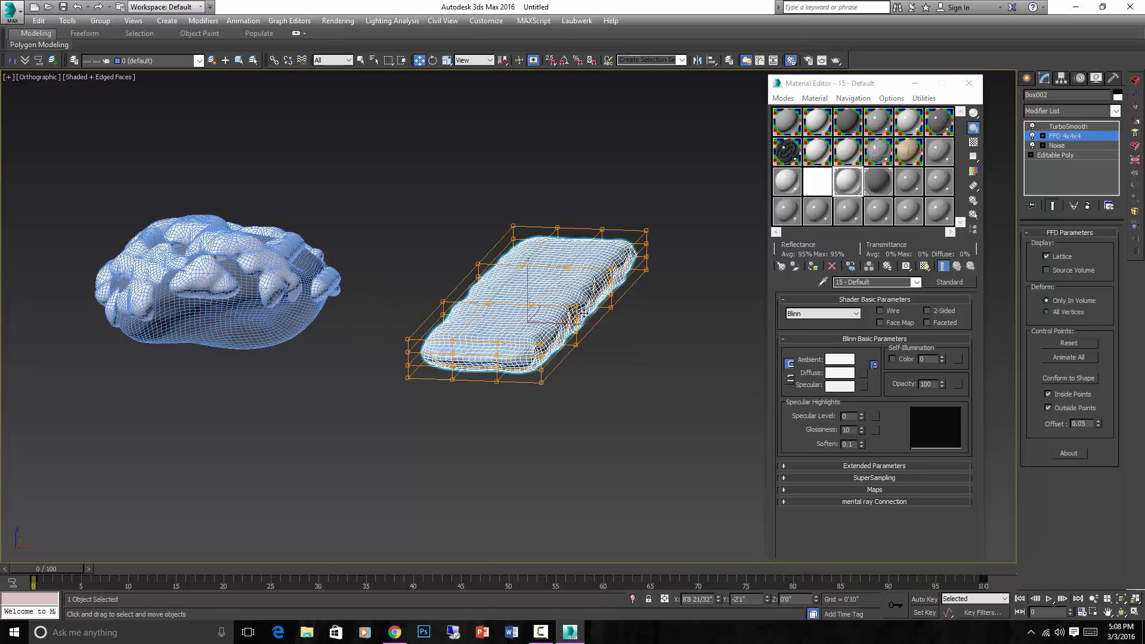
Raise the lattice's top control points in Front and Right views to dome the slab
{"action": "left_click", "coordinate": [1031, 136]}
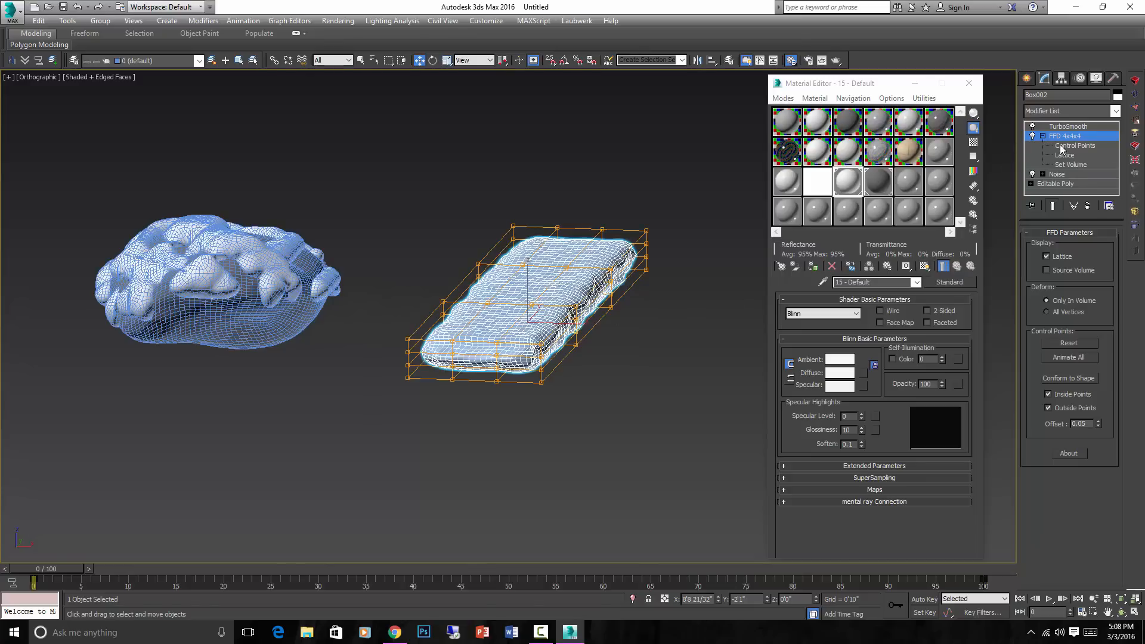
{"action": "left_click", "coordinate": [1076, 146]}
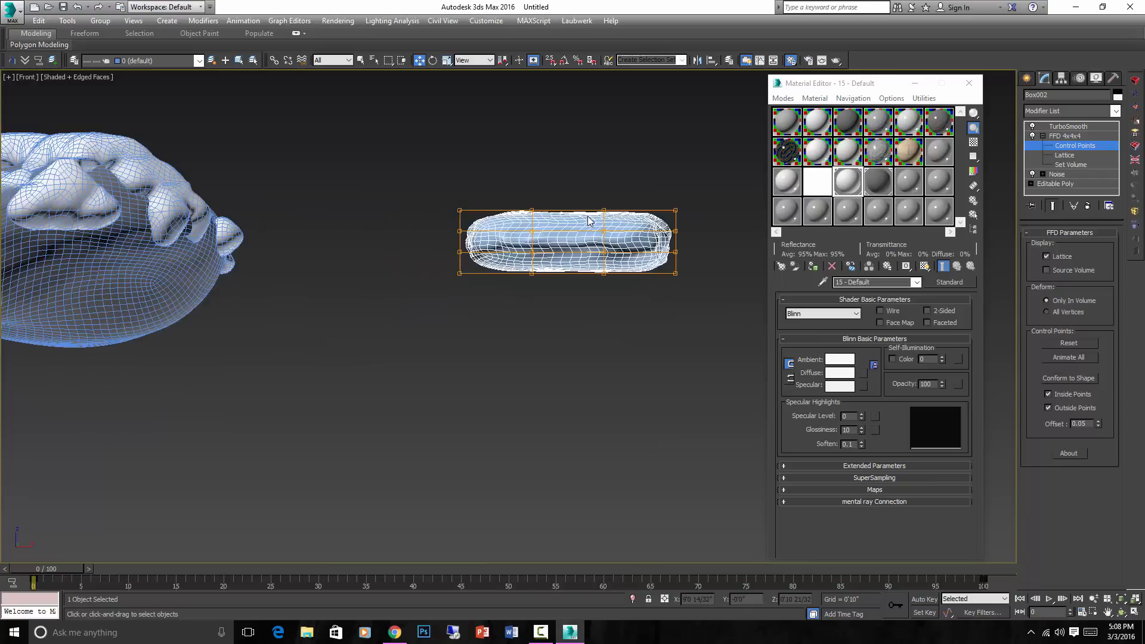
{"action": "left_click", "coordinate": [585, 209]}
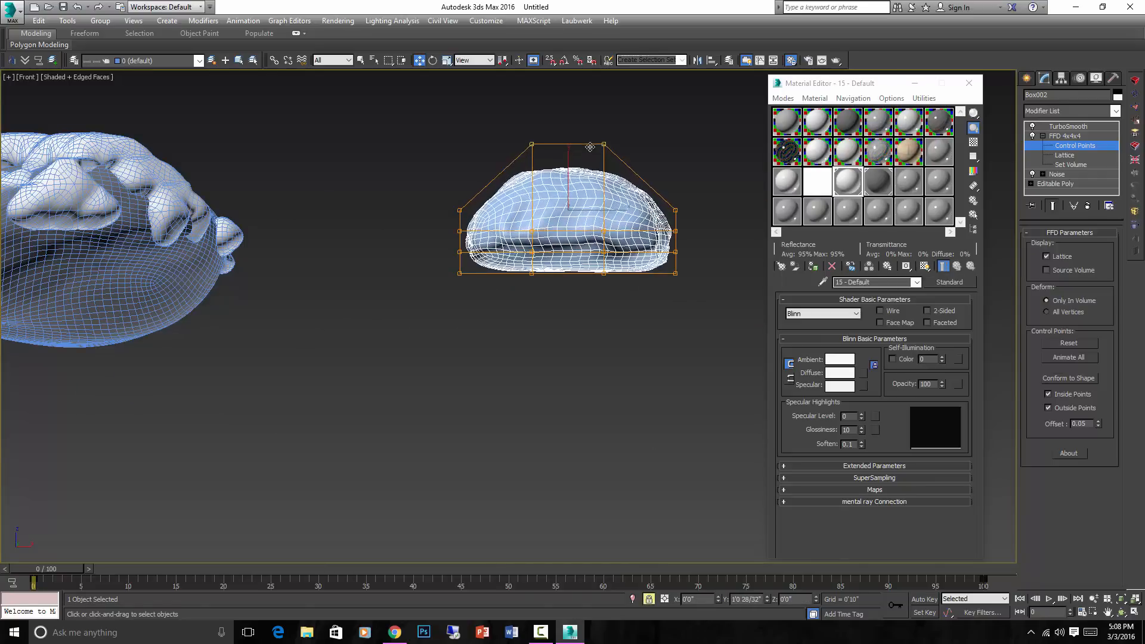
{"action": "left_click_drag", "start_coordinate": [570, 220], "coordinate": [592, 197]}
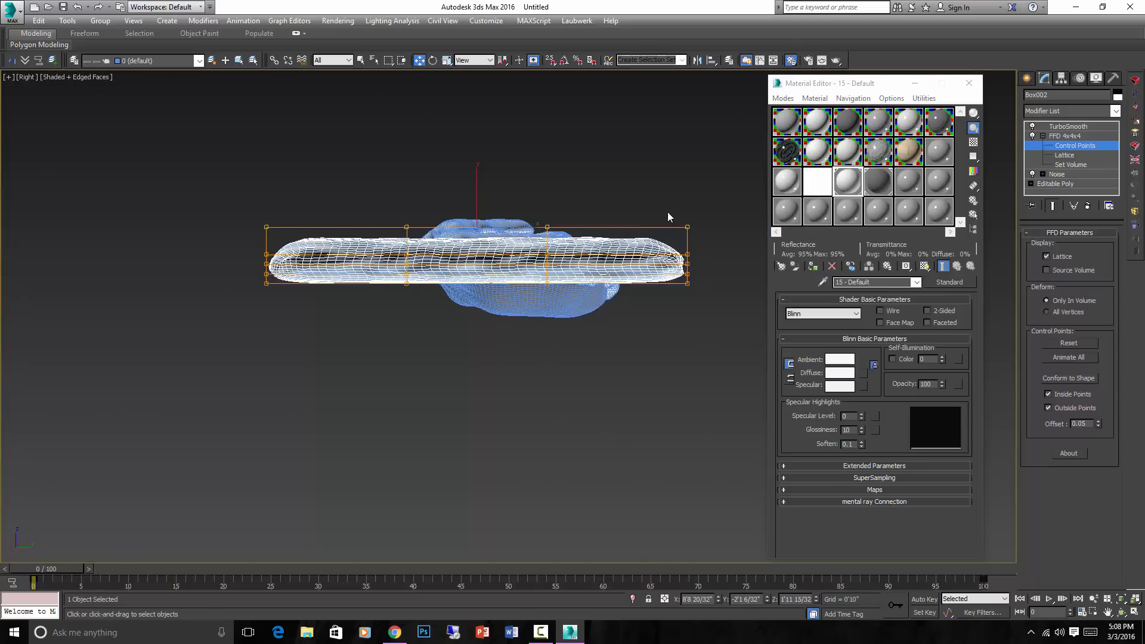
{"action": "left_click_drag", "start_coordinate": [537, 226], "coordinate": [687, 241]}
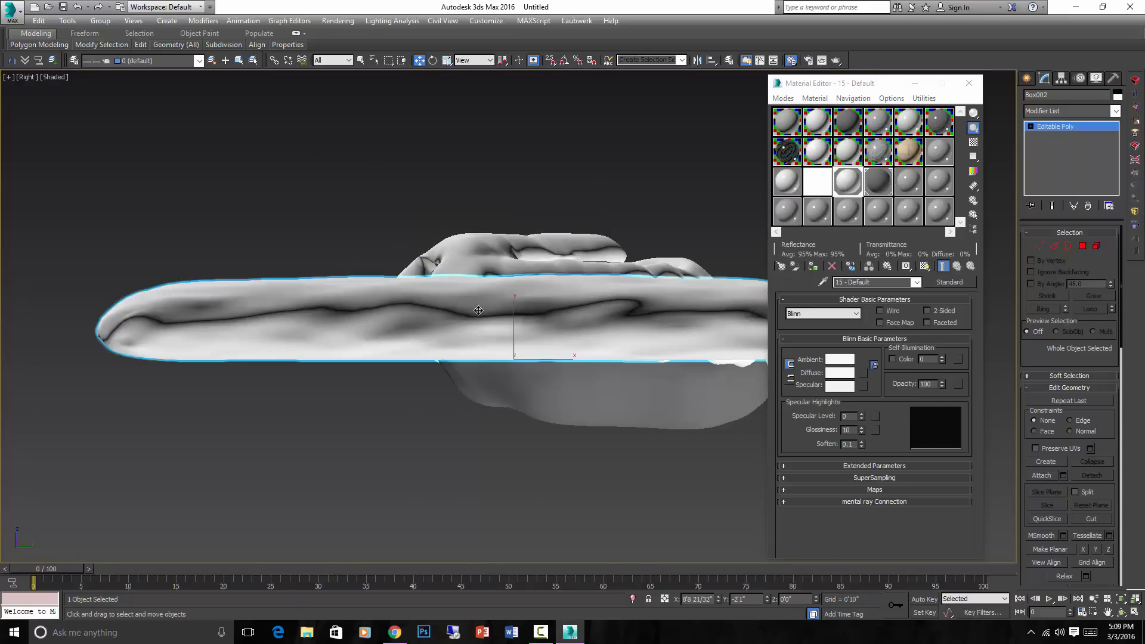
{"action": "key", "text": "t"}
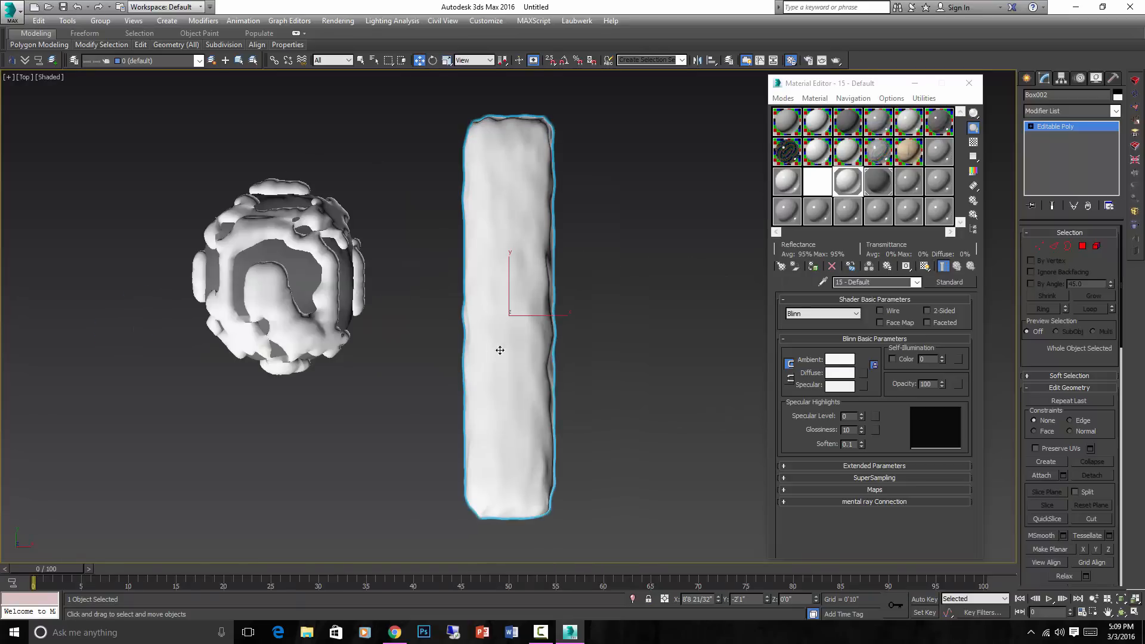
{"action": "left_click_drag", "start_coordinate": [500, 350], "coordinate": [404, 326]}
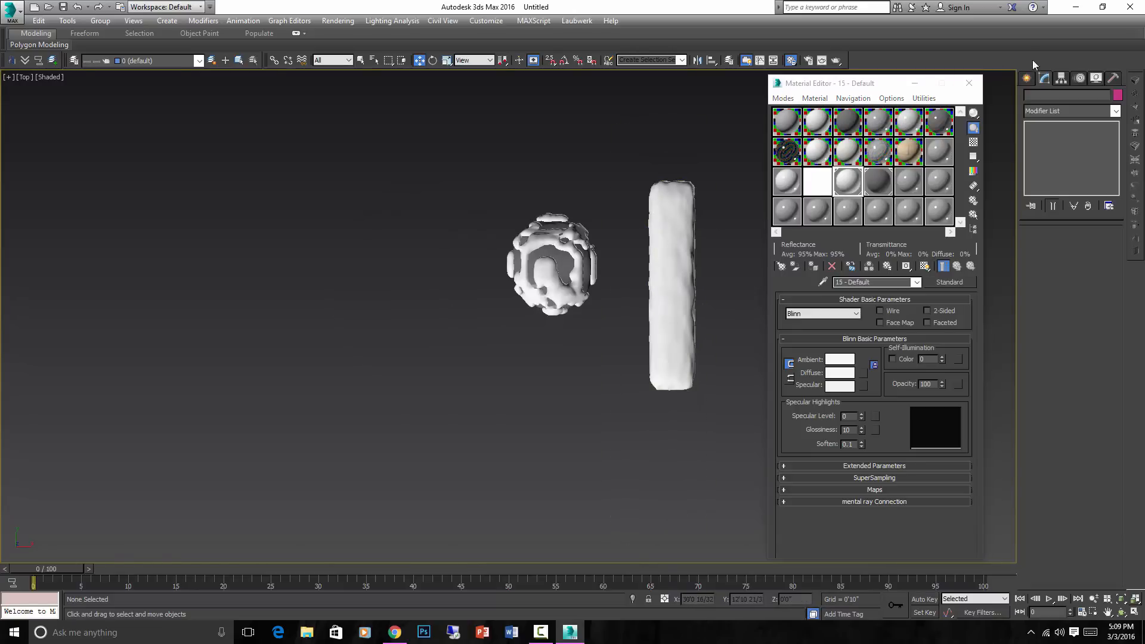
Create a Snow particle emitter above the boulder and slab and view it from the front
{"action": "left_click", "coordinate": [1047, 96]}
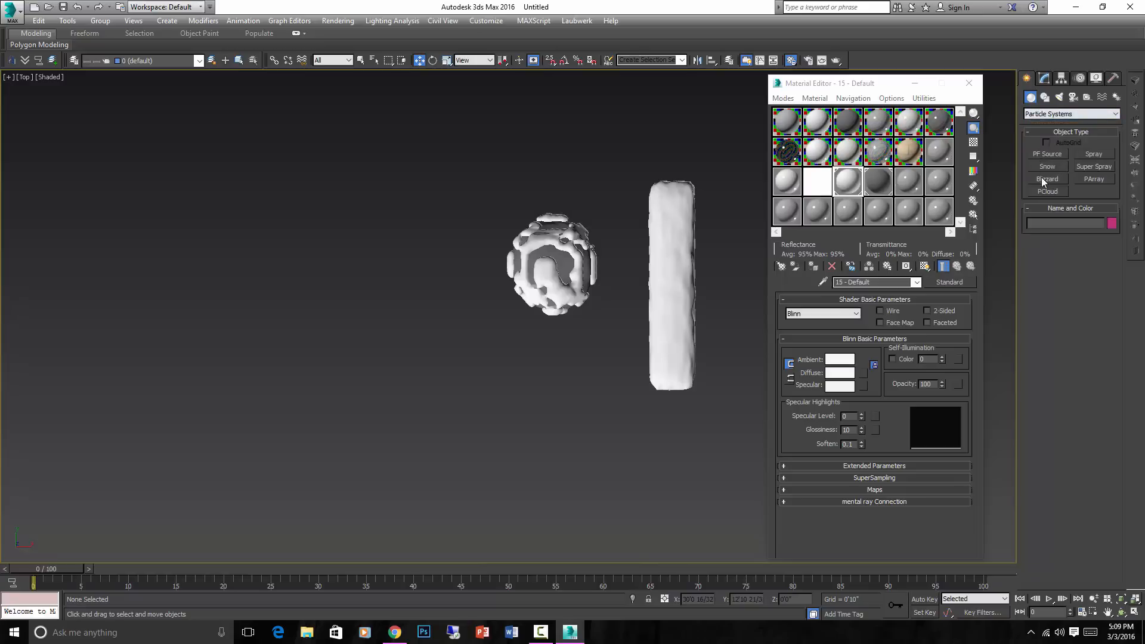
{"action": "left_click", "coordinate": [1046, 167]}
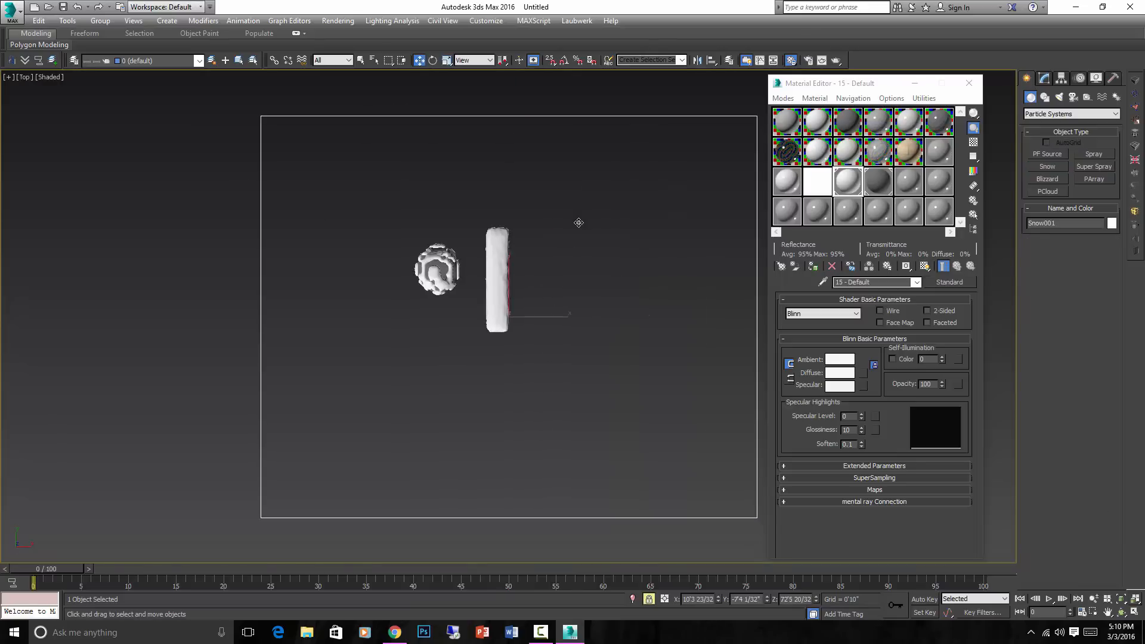
{"action": "key", "text": "f"}
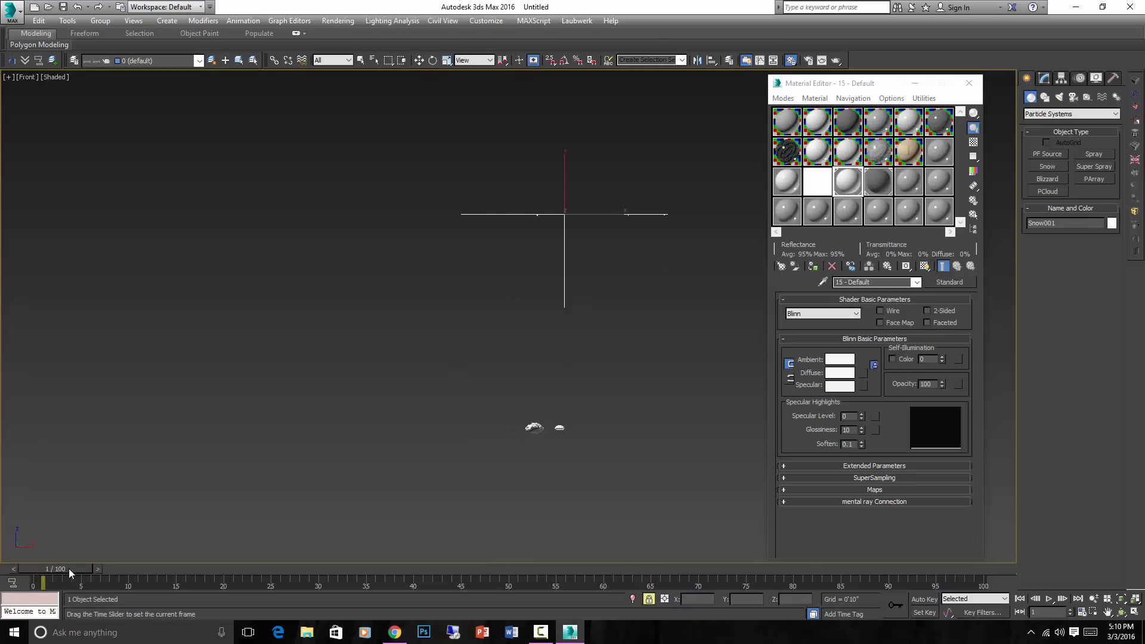
Scrub and play the timeline to watch Snow001 emit flakes, then bring up its settings
{"action": "left_click_drag", "start_coordinate": [70, 577], "coordinate": [369, 578]}
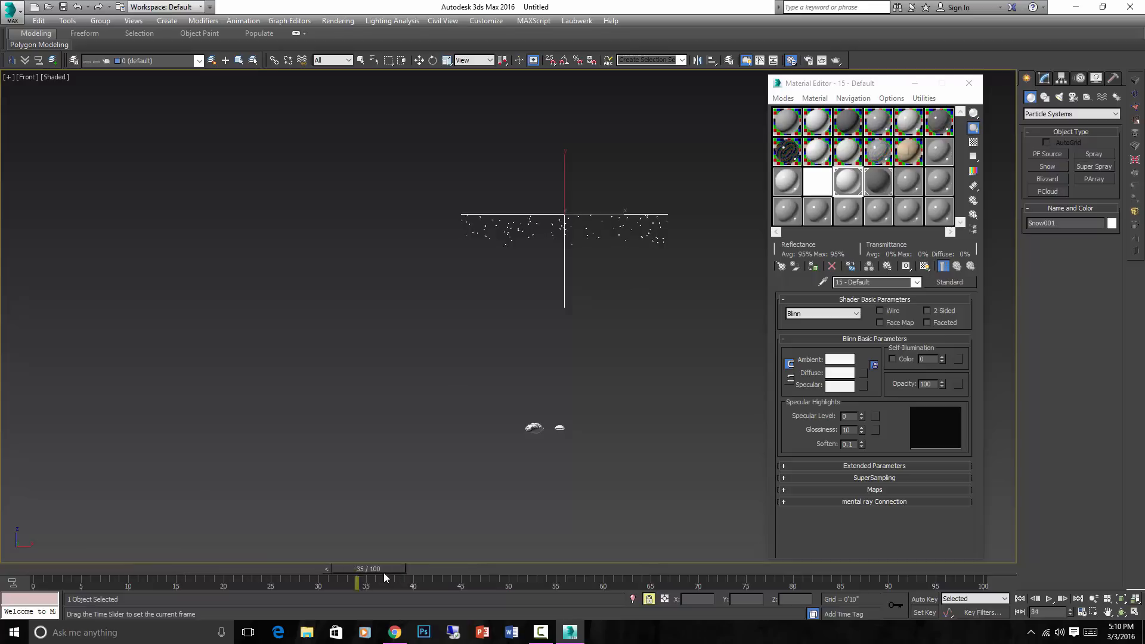
{"action": "left_click_drag", "start_coordinate": [356, 569], "coordinate": [298, 570]}
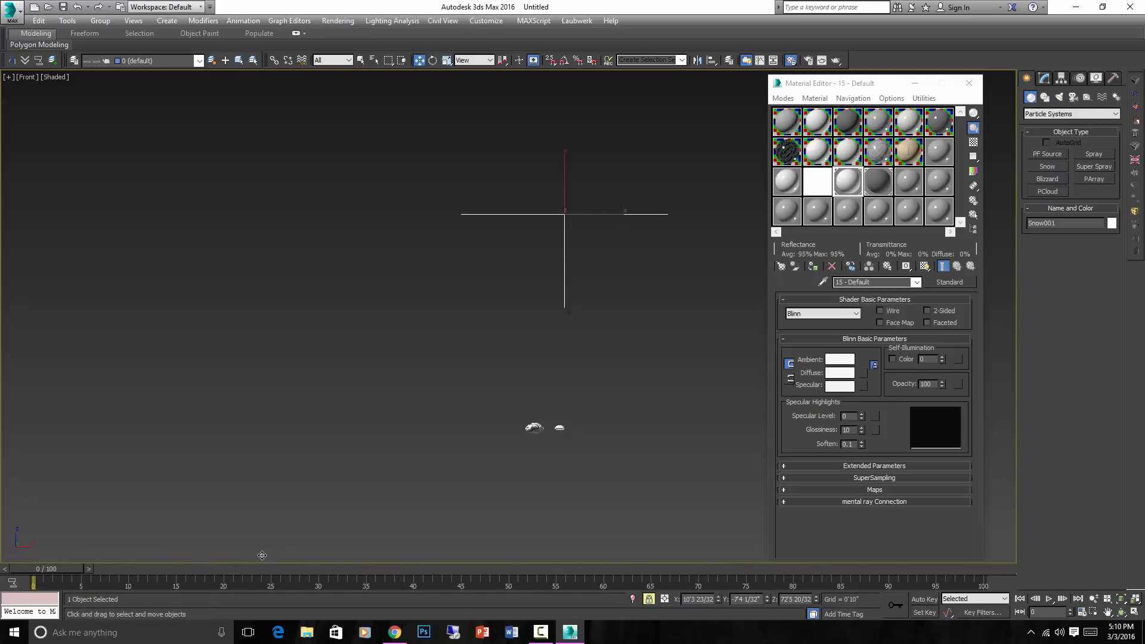
{"action": "left_click", "coordinate": [1035, 599]}
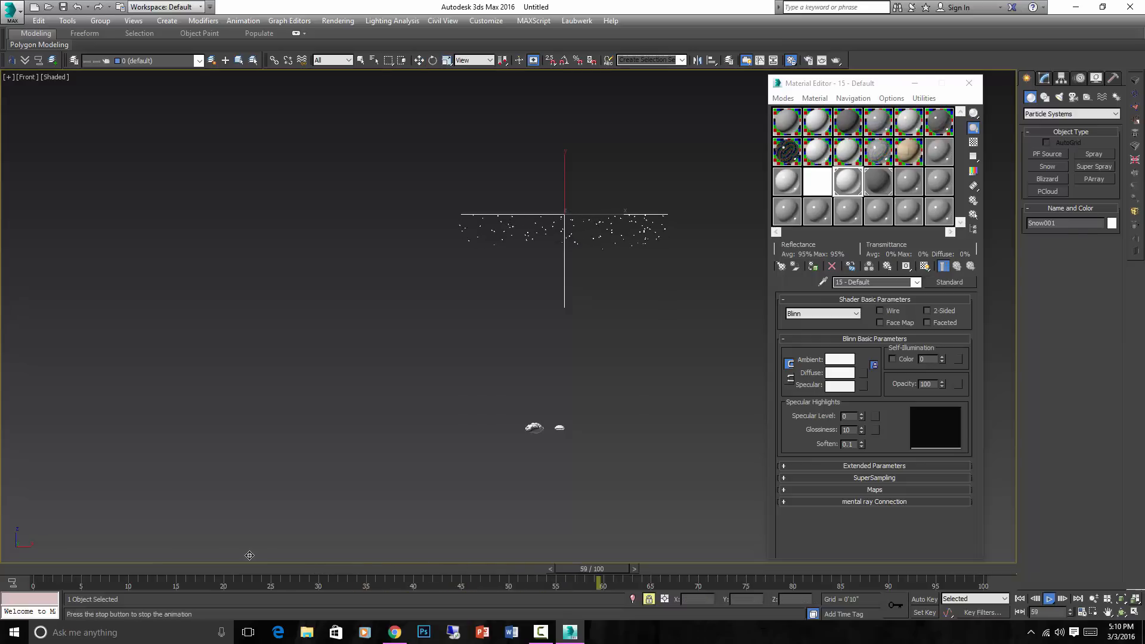
{"action": "left_click_drag", "start_coordinate": [599, 582], "coordinate": [116, 582]}
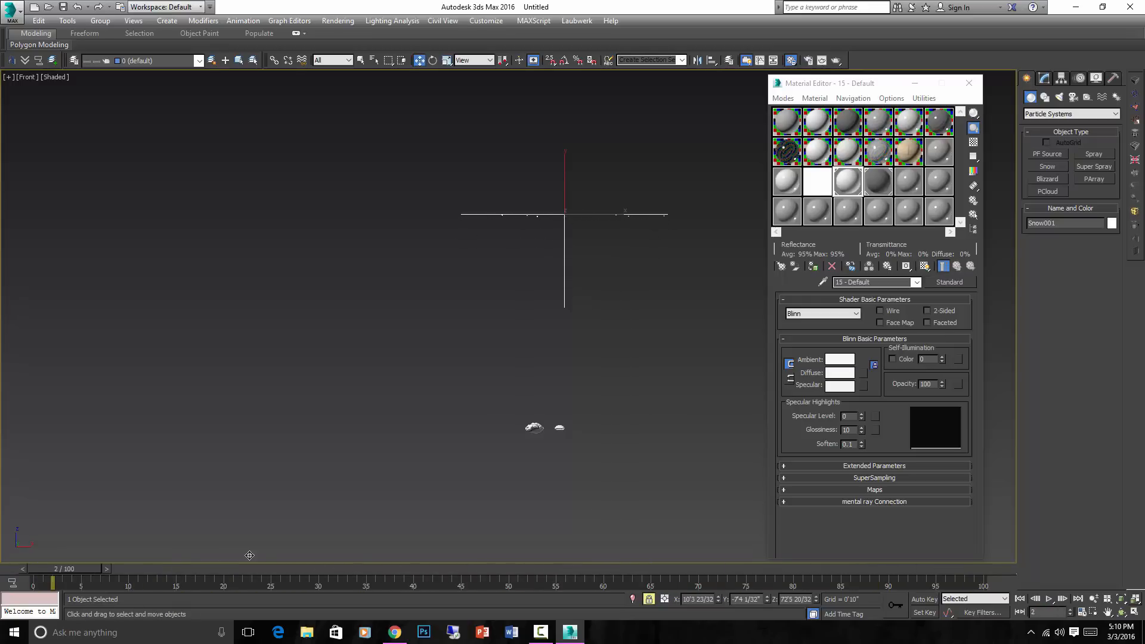
{"action": "left_click", "coordinate": [1047, 599]}
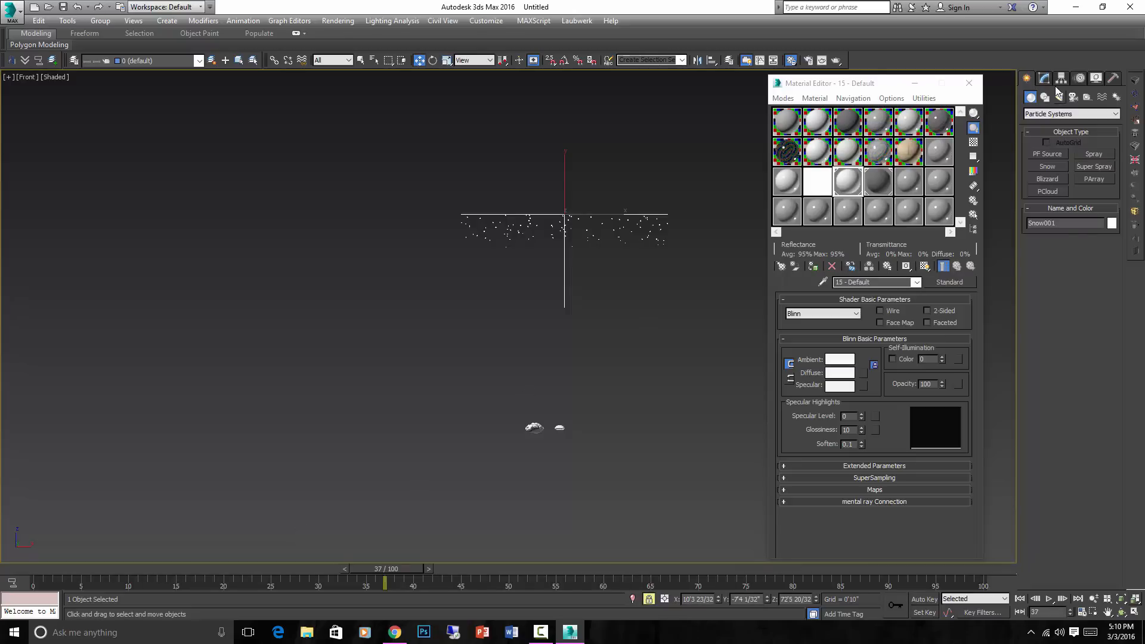
{"action": "left_click", "coordinate": [1044, 78]}
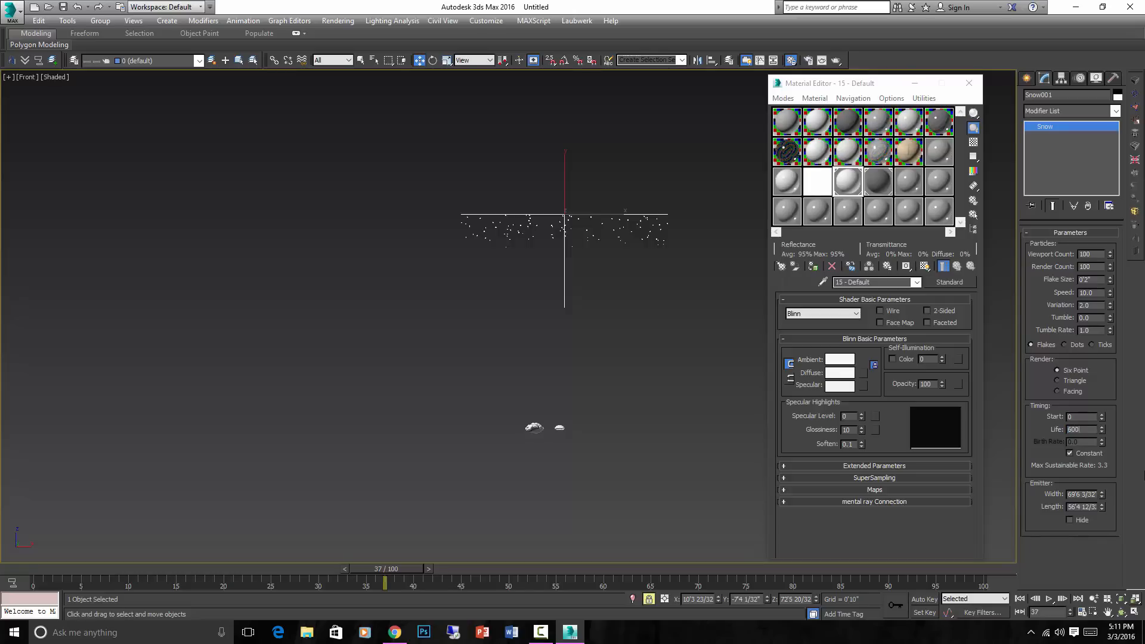
Scrub the time slider from an early frame to frame 100 to check how far flakes fall
{"action": "left_click_drag", "start_coordinate": [386, 583], "coordinate": [167, 582]}
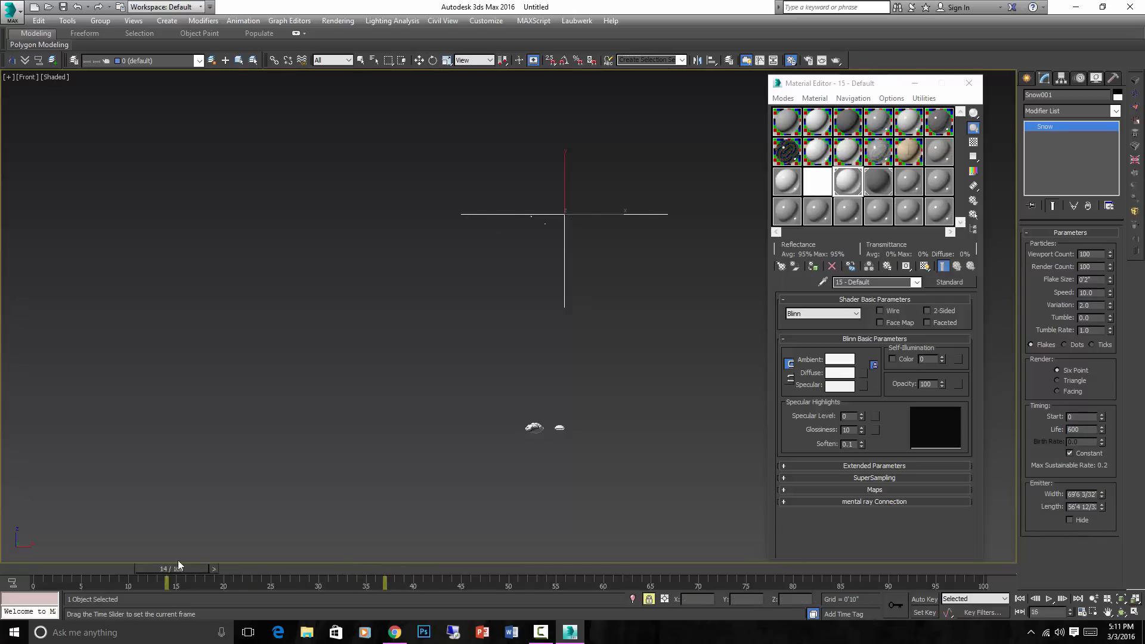
{"action": "left_click_drag", "start_coordinate": [175, 568], "coordinate": [984, 568]}
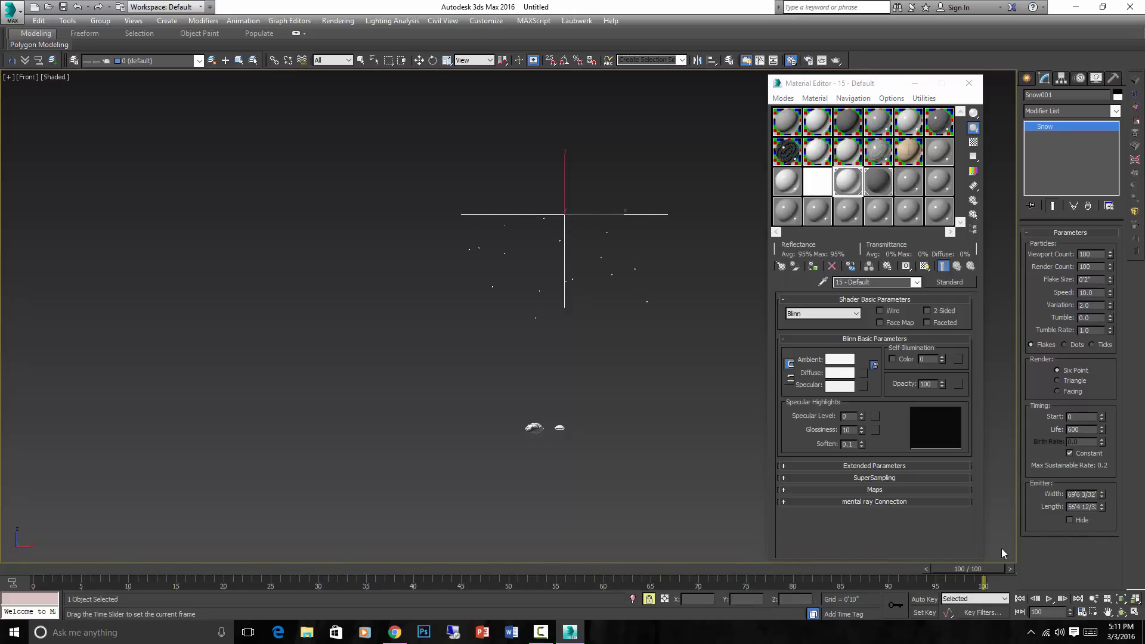
{"action": "left_click_drag", "start_coordinate": [984, 578], "coordinate": [840, 578]}
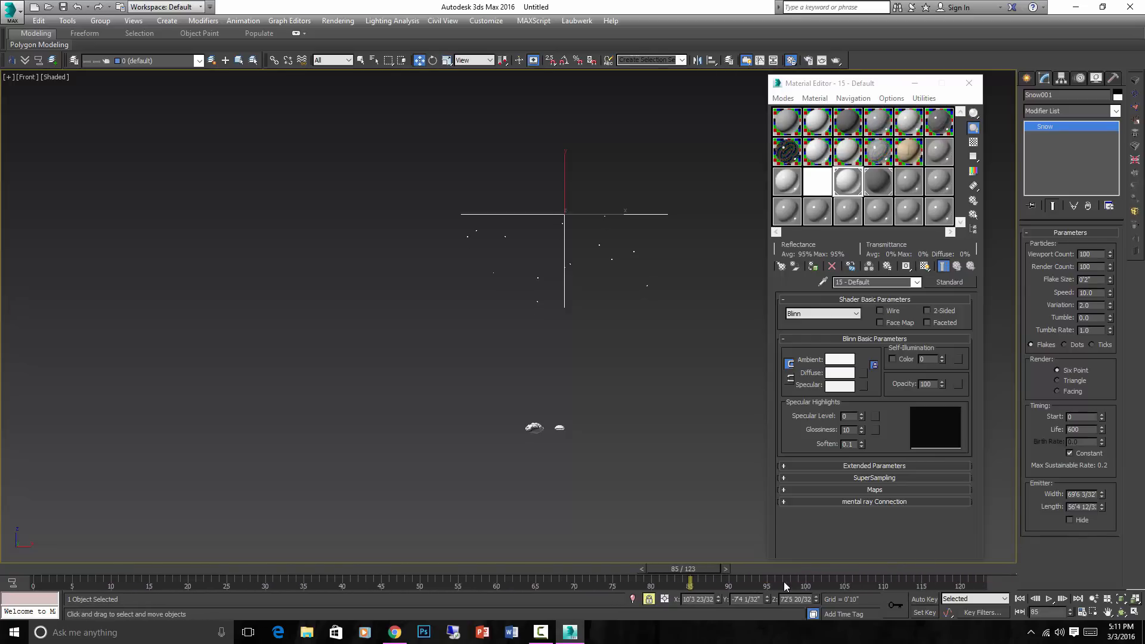
{"action": "mouse_move", "coordinate": [943, 585]}
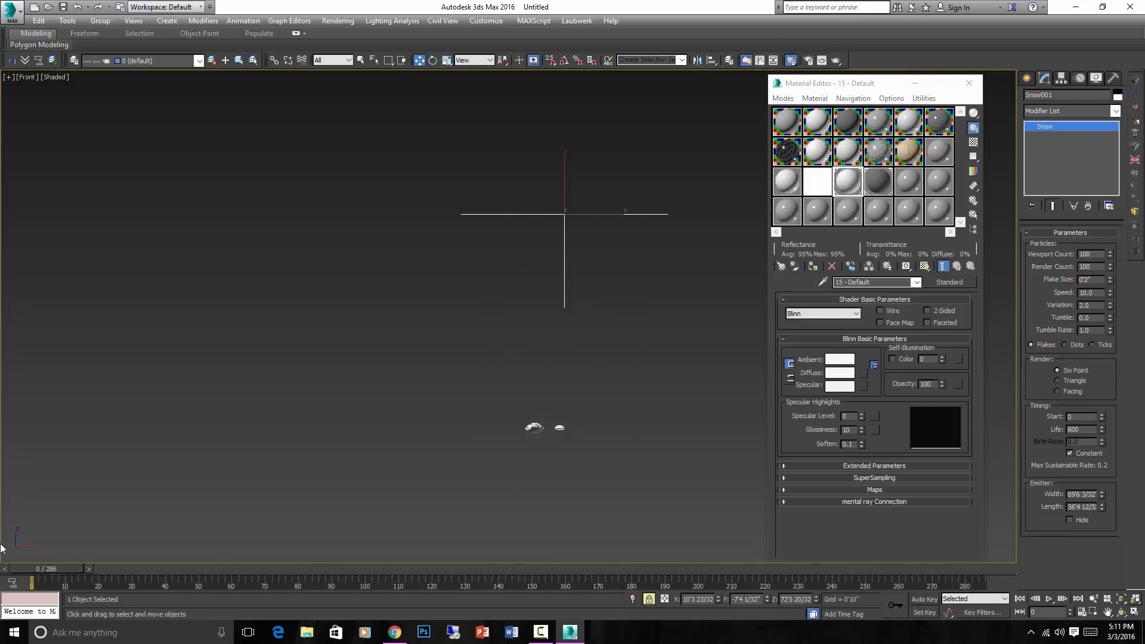
Play the 286-frame animation and scrub to a mid frame showing snow past the boulder
{"action": "left_click", "coordinate": [1049, 599]}
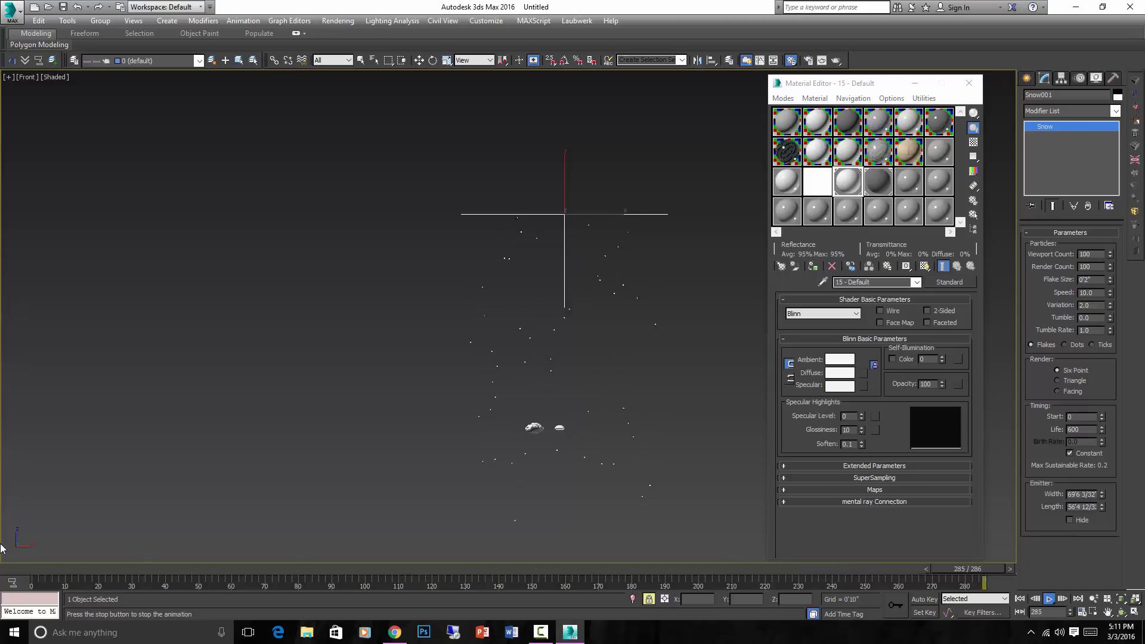
{"action": "left_click_drag", "start_coordinate": [986, 584], "coordinate": [231, 584]}
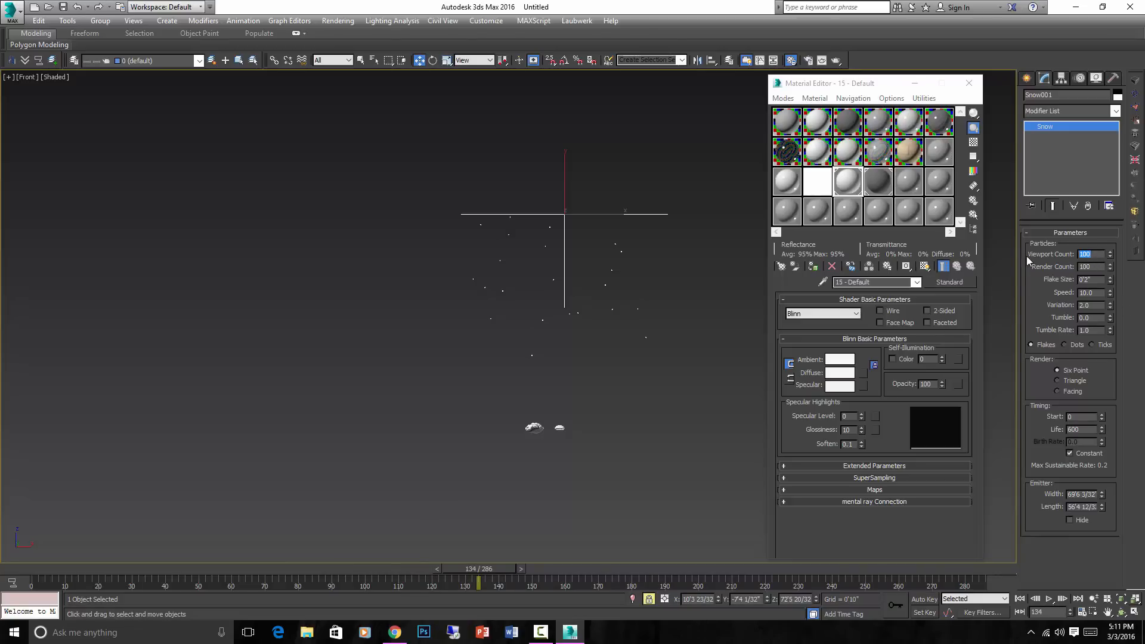
Raise Snow001's Viewport Count and Render Count for dense snowfall and play it back
{"action": "type", "text": "10000"}
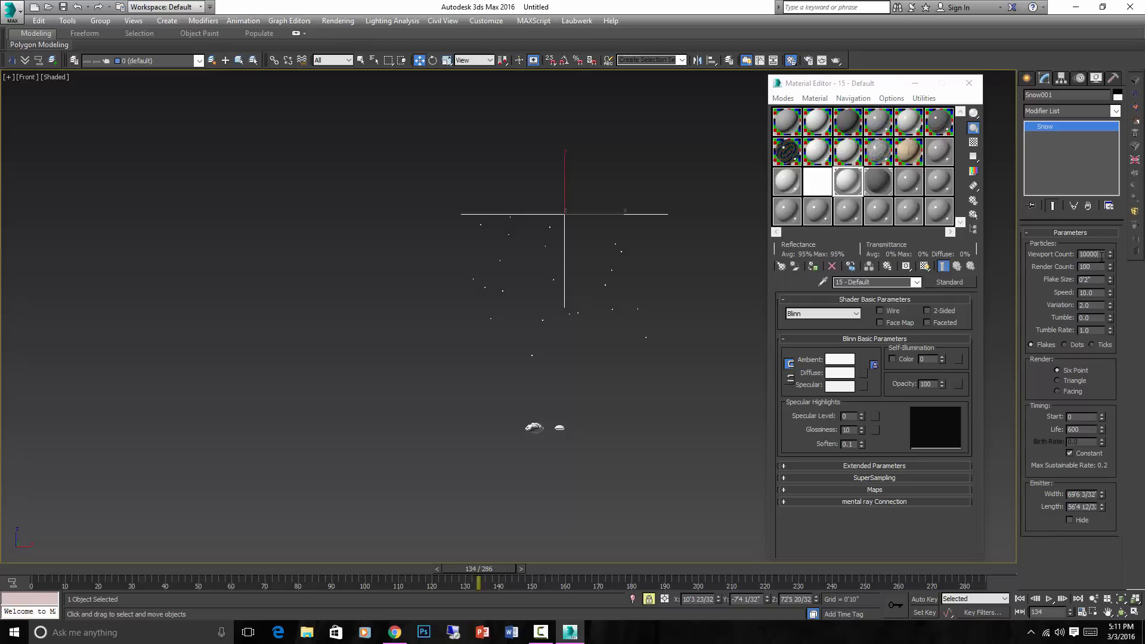
{"action": "triple_click", "coordinate": [1089, 253]}
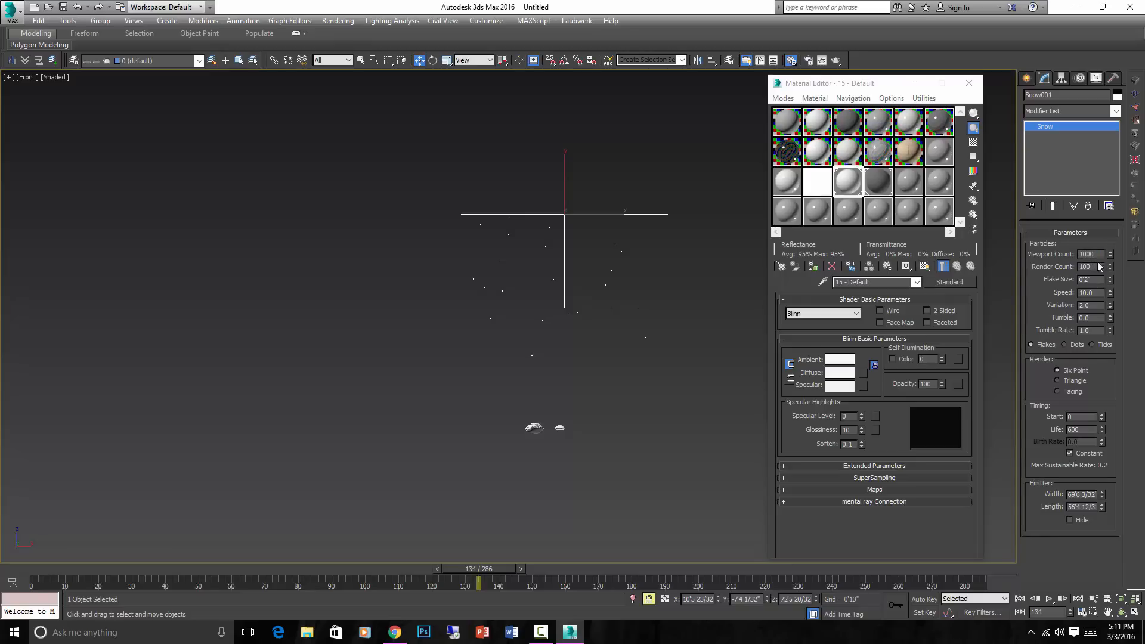
{"action": "type", "text": "100000"}
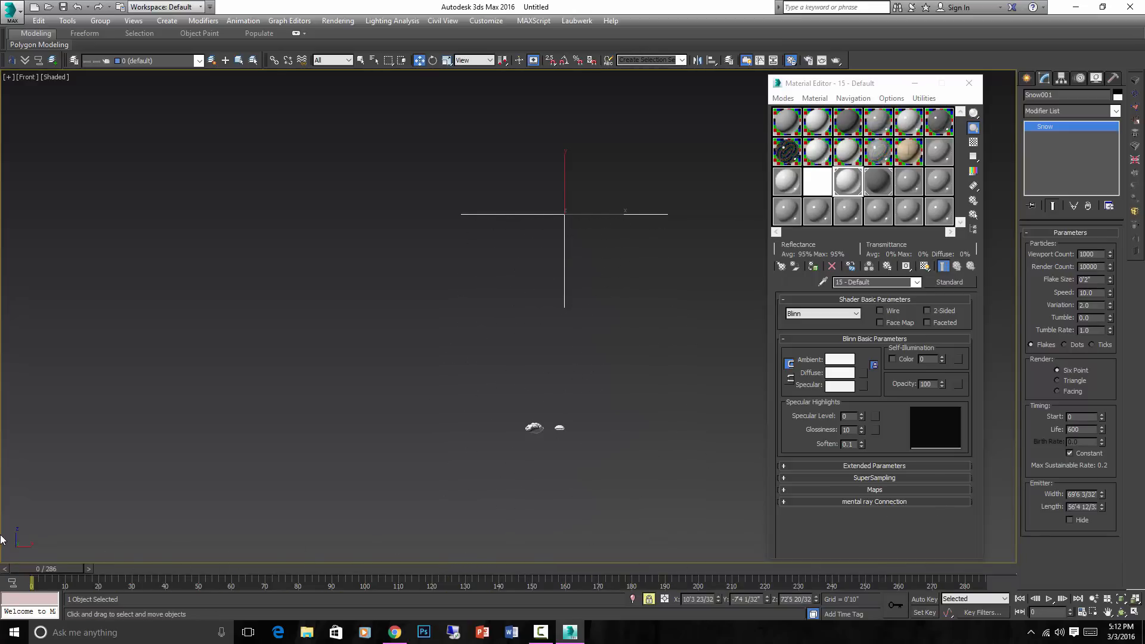
{"action": "left_click", "coordinate": [1049, 599]}
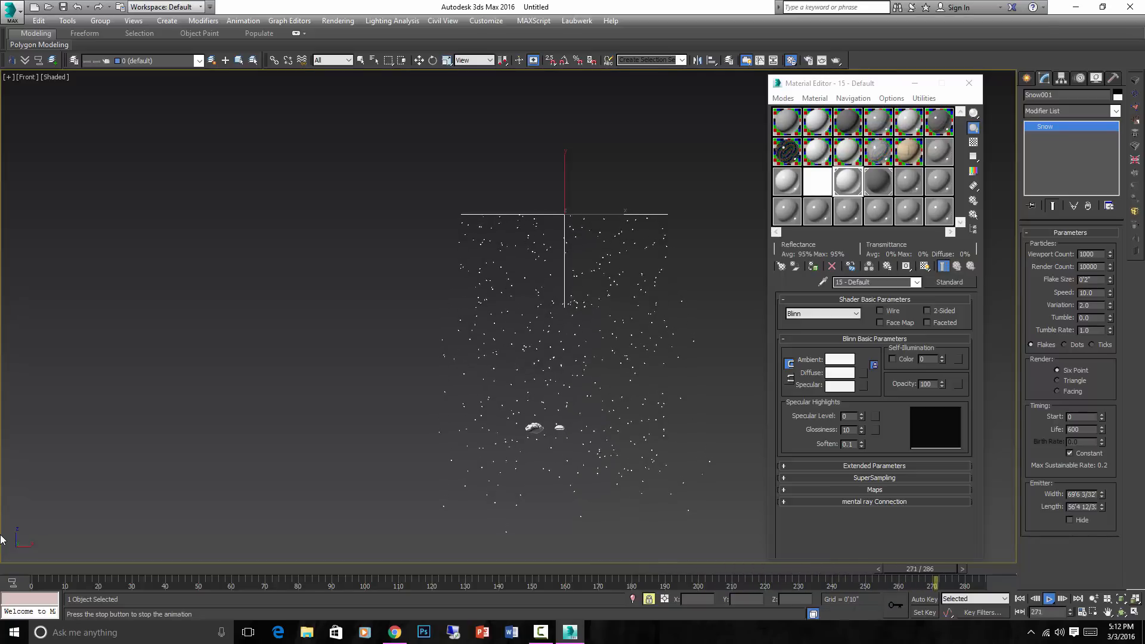
{"action": "left_click_drag", "start_coordinate": [932, 577], "coordinate": [182, 577]}
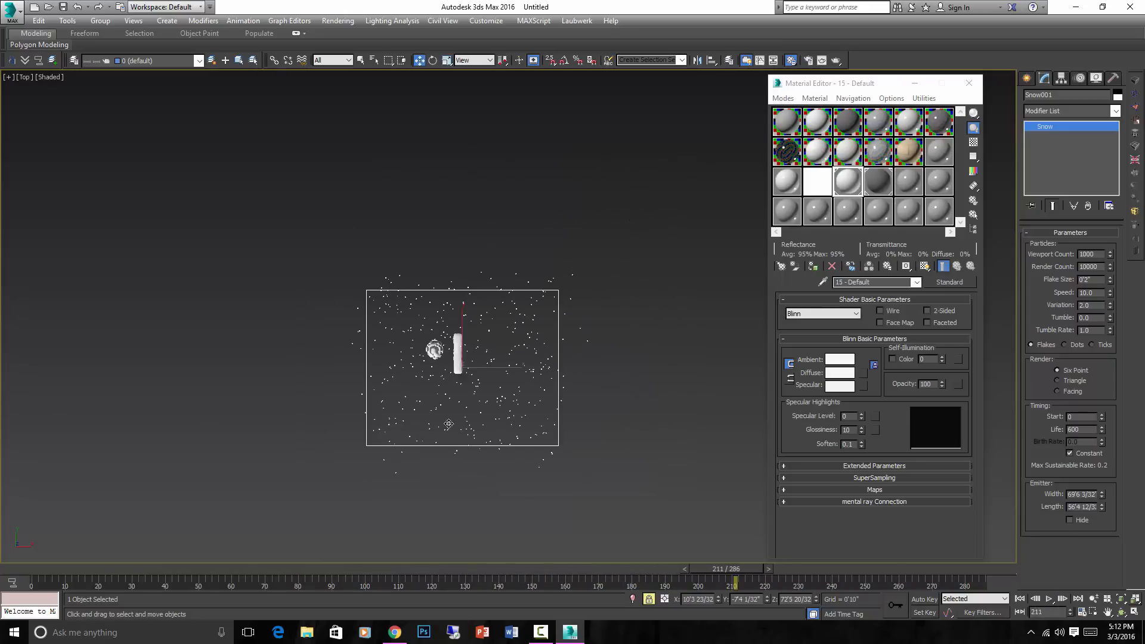
Create a Standard Physical camera, PhysCamera001, aimed at the boulder and slab
{"action": "left_click", "coordinate": [1031, 97]}
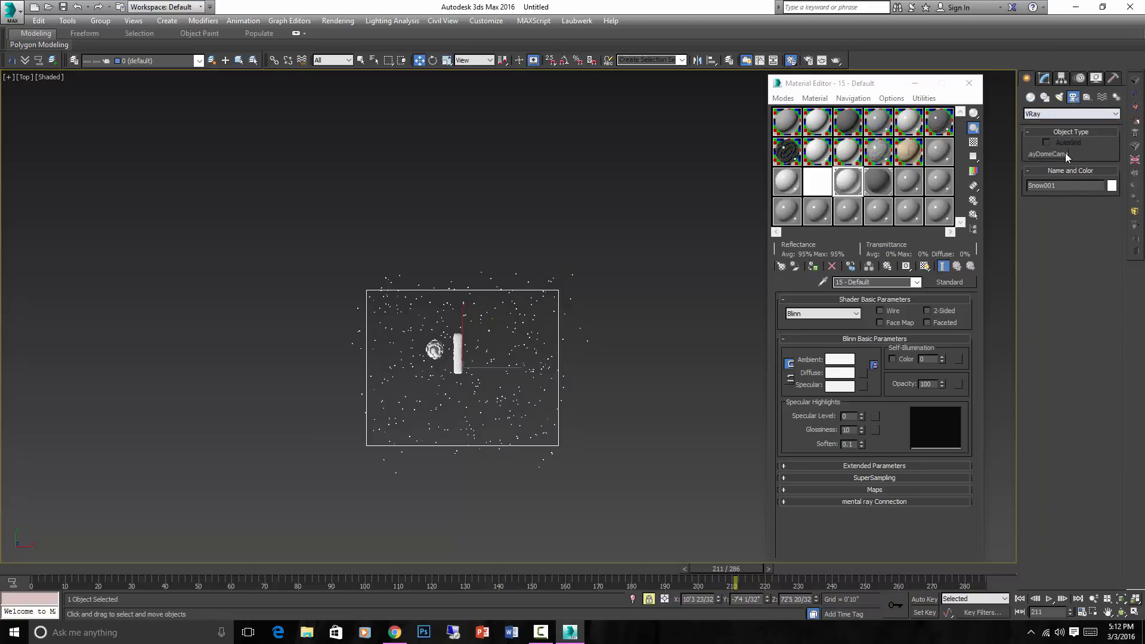
{"action": "left_click", "coordinate": [592, 506]}
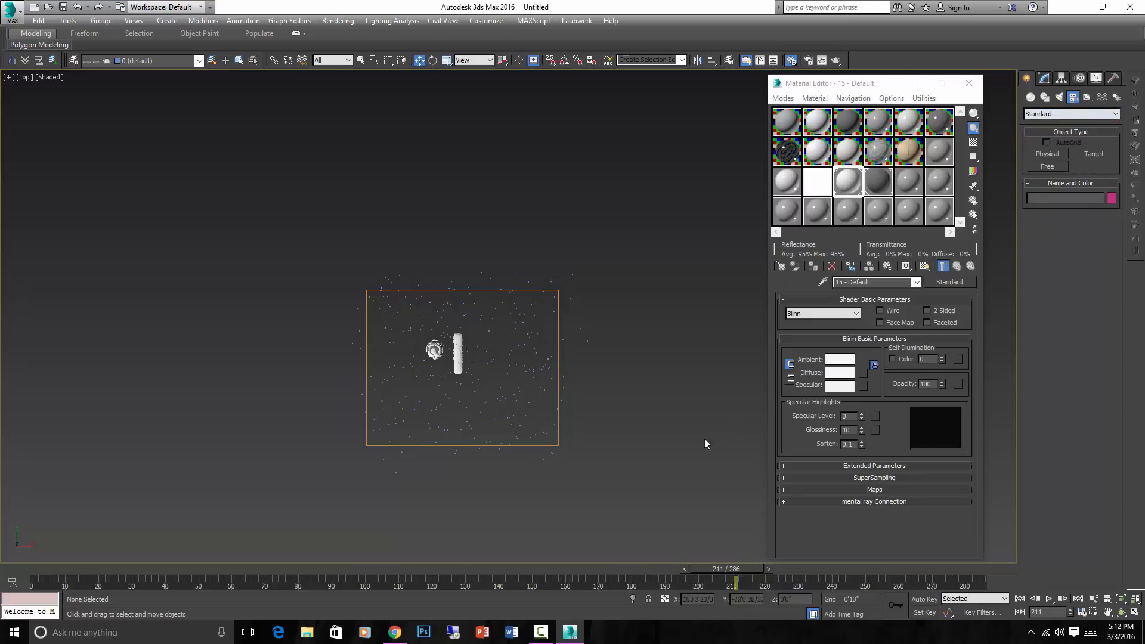
{"action": "left_click", "coordinate": [458, 351]}
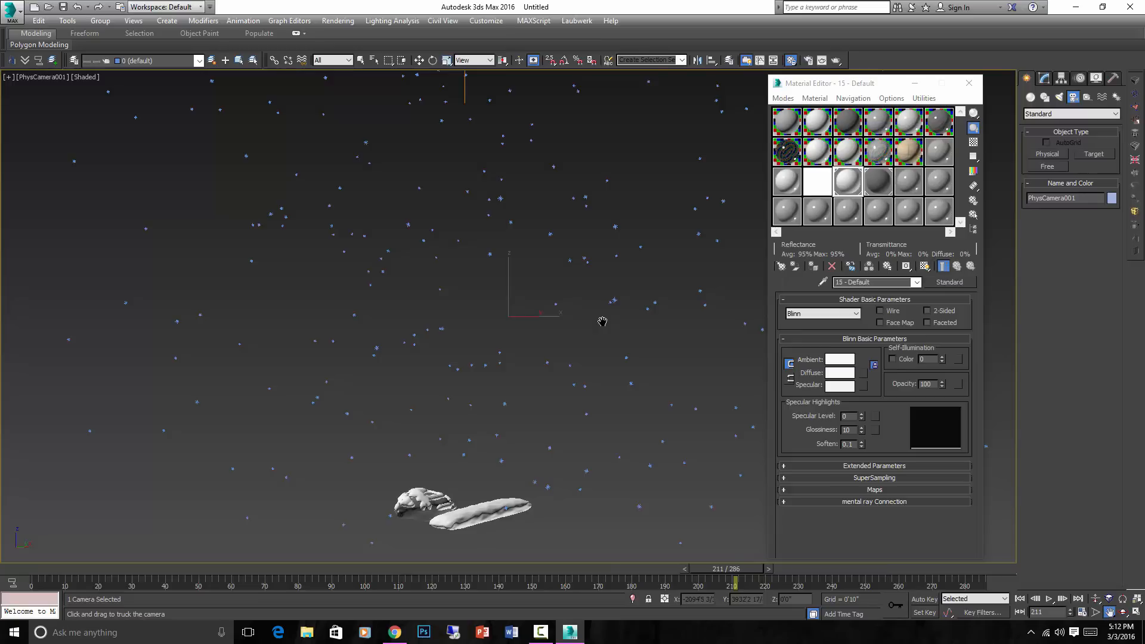
Scrub the snowfall through PhysCamera001's view from frame 0 to the end and back
{"action": "left_click_drag", "start_coordinate": [734, 583], "coordinate": [31, 584]}
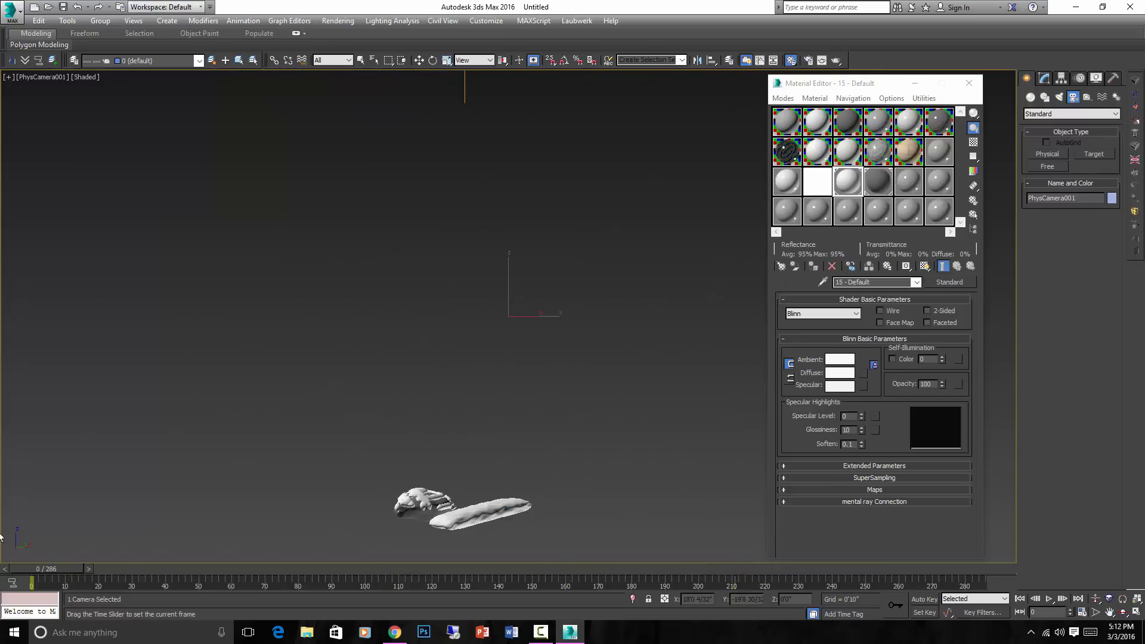
{"action": "left_click_drag", "start_coordinate": [31, 584], "coordinate": [785, 583]}
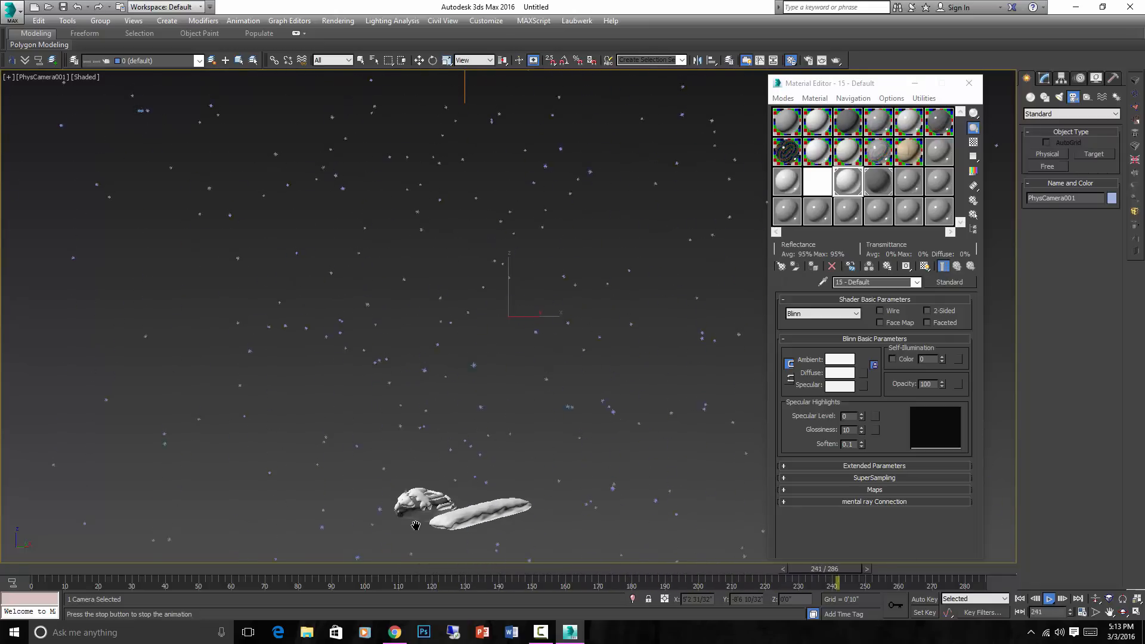
{"action": "left_click_drag", "start_coordinate": [840, 583], "coordinate": [87, 583]}
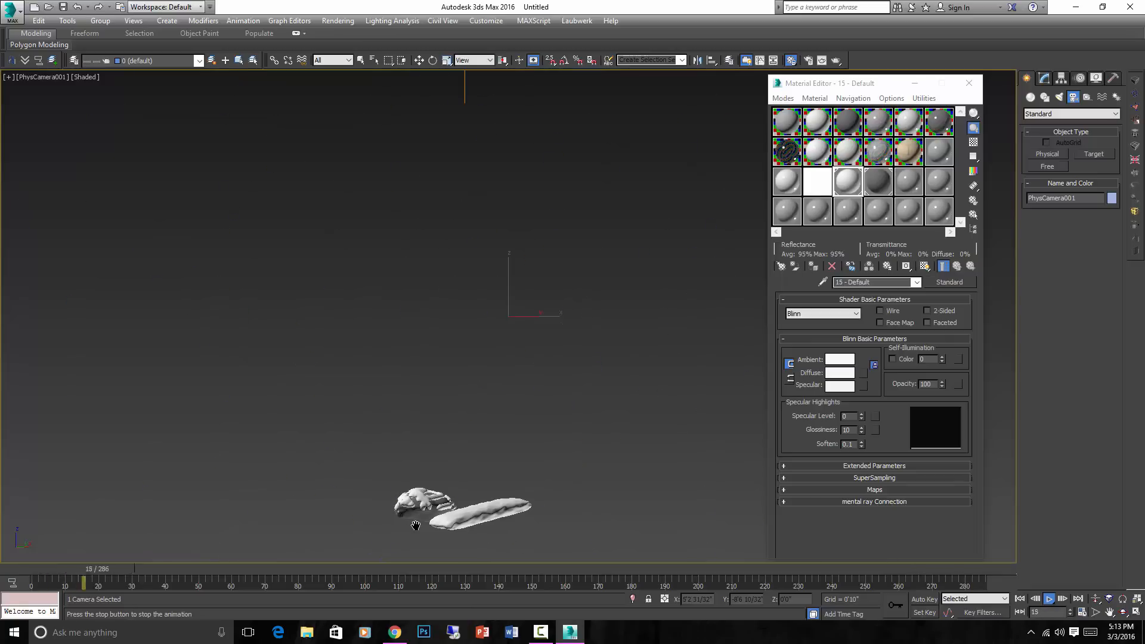